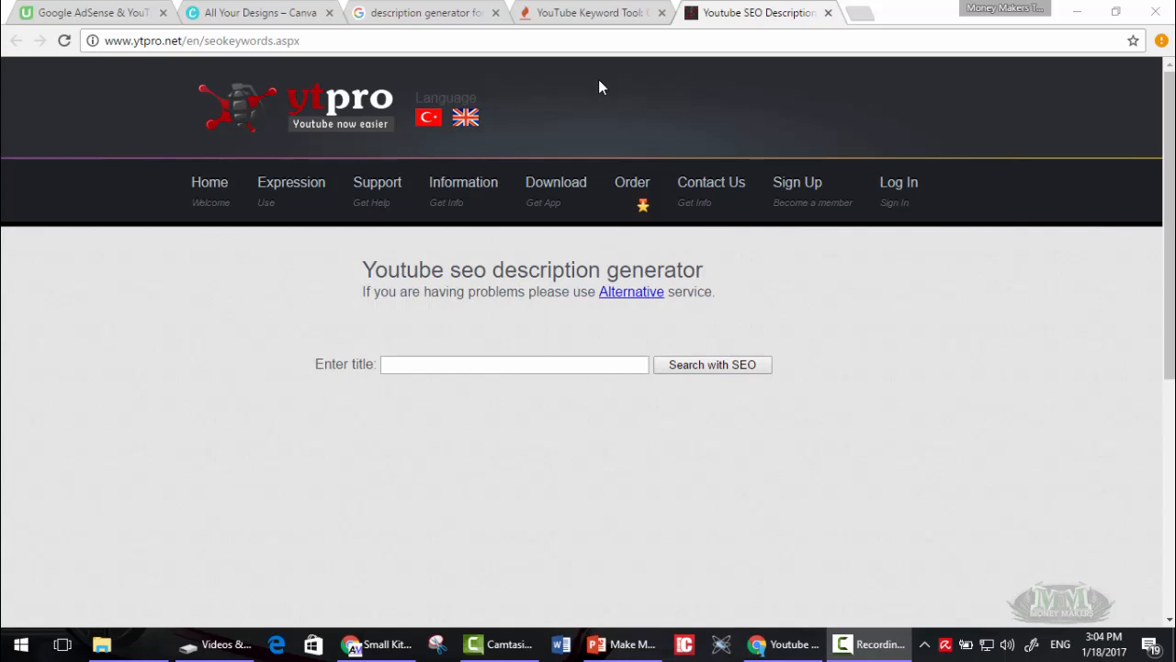
{"action": "mouse_move", "coordinate": [592, 13]}
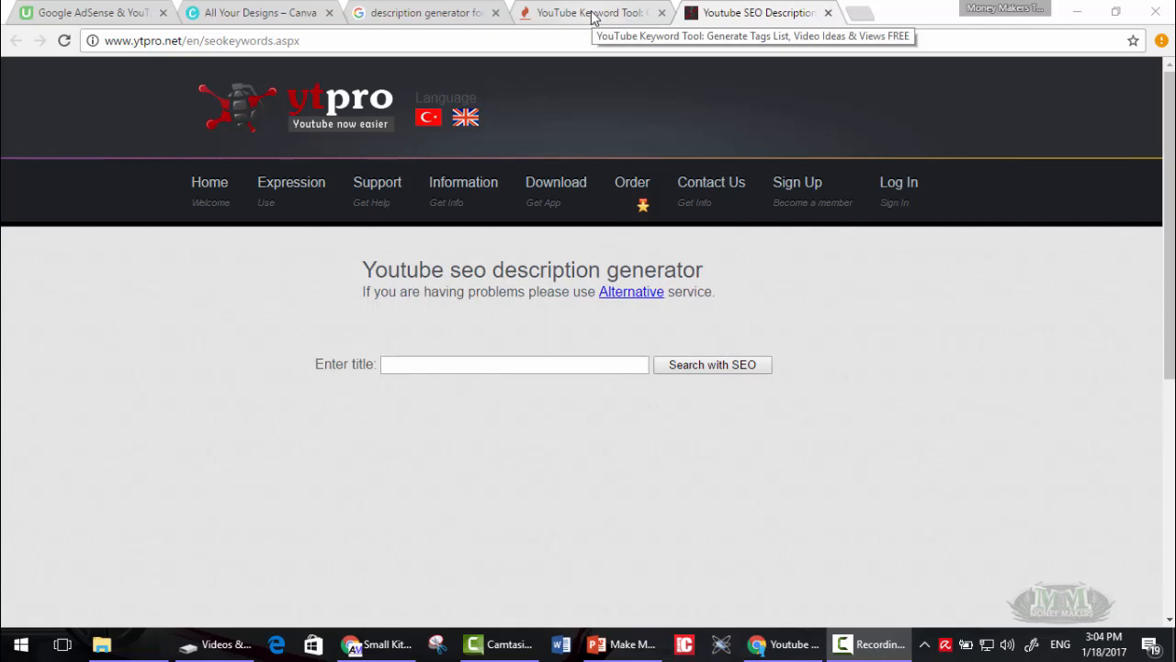
{"action": "mouse_move", "coordinate": [758, 12]}
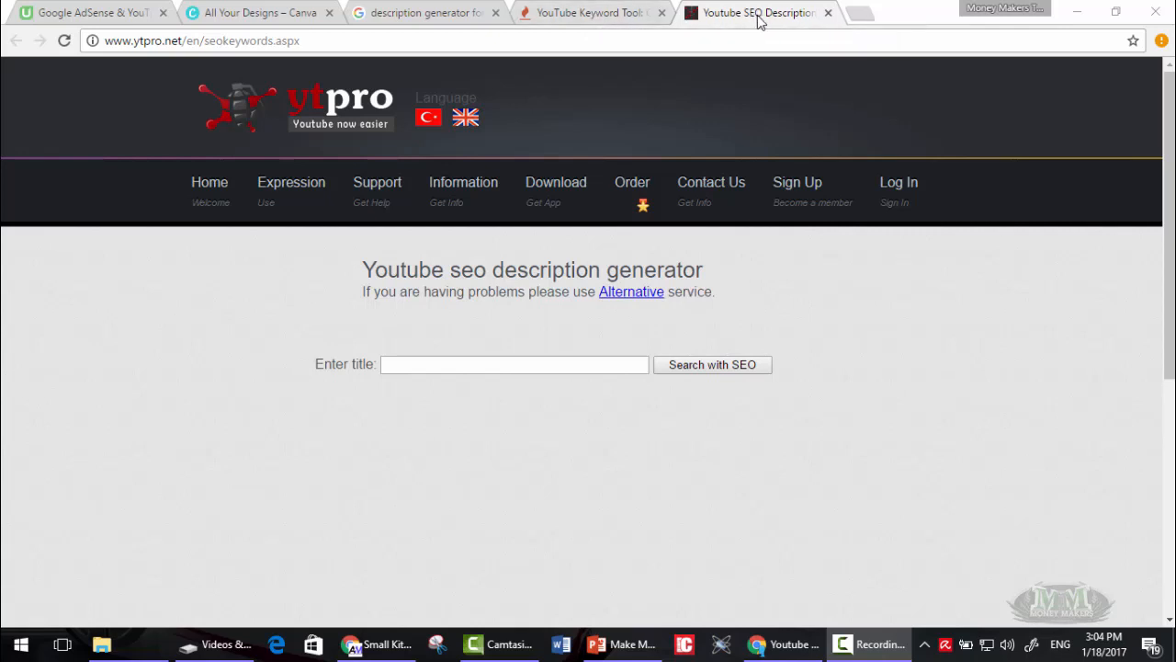
{"action": "mouse_move", "coordinate": [604, 21]}
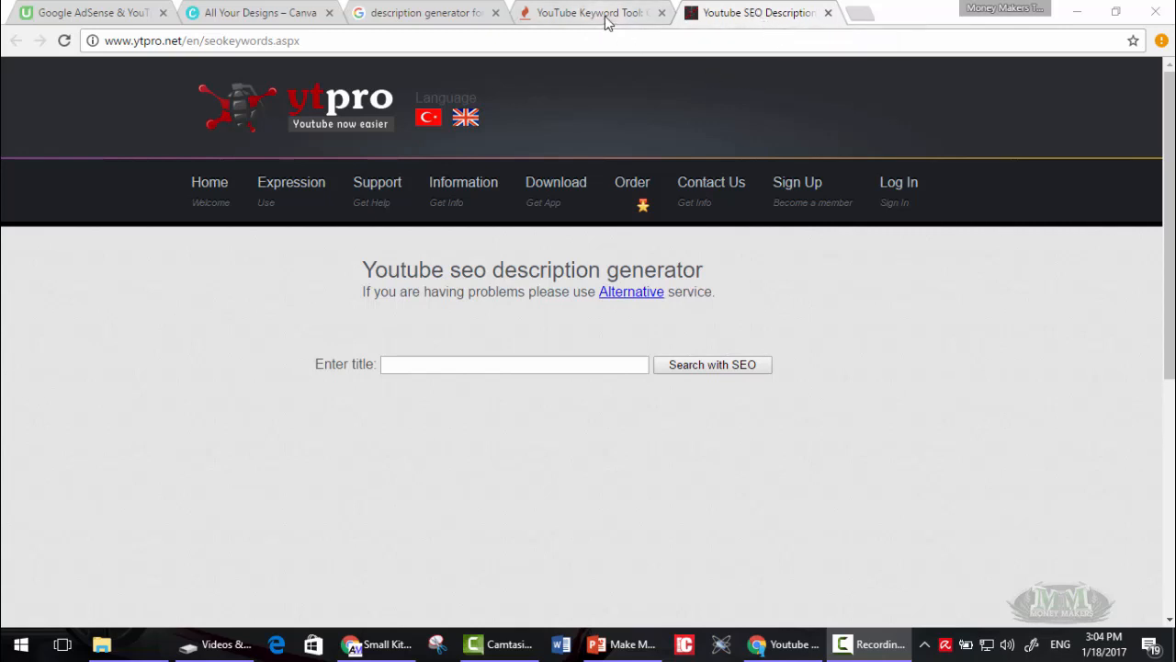
- Search Keyword Tool for 'kids' with country United States and language English
{"action": "left_click", "coordinate": [588, 12]}
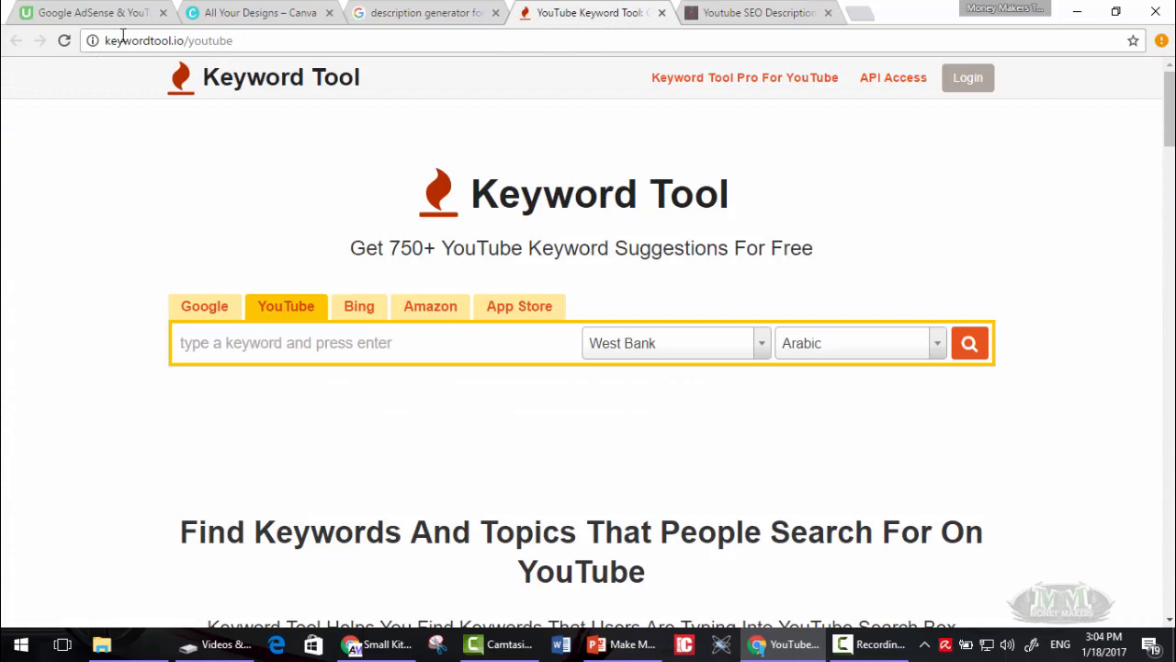
{"action": "mouse_move", "coordinate": [203, 41]}
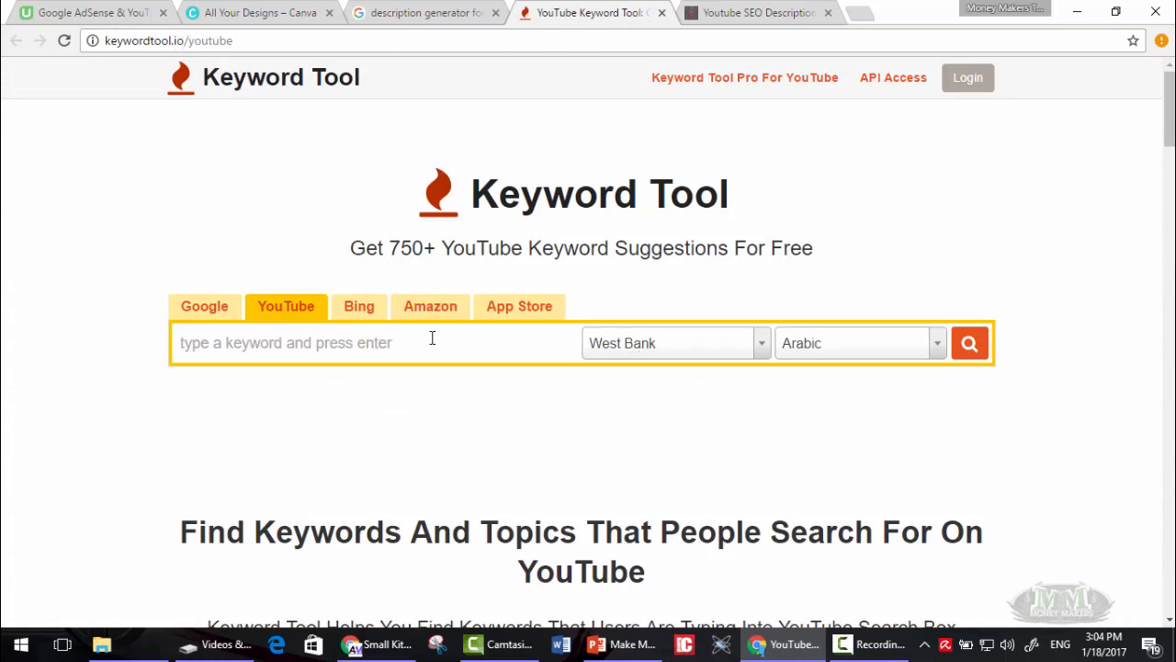
{"action": "mouse_move", "coordinate": [376, 433]}
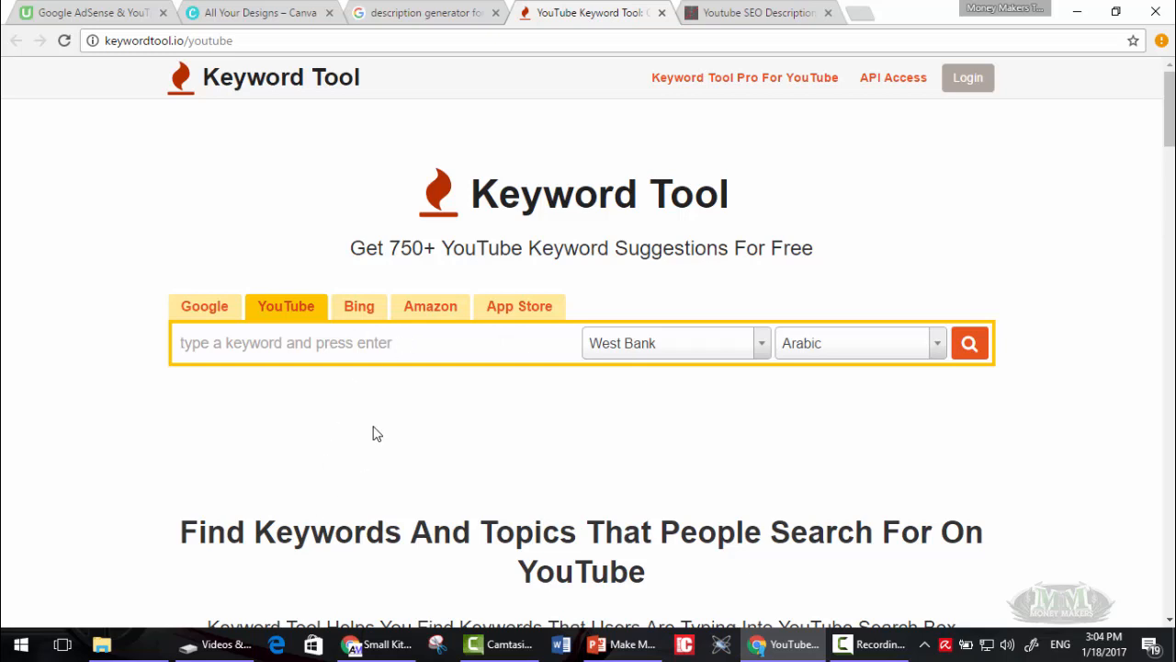
{"action": "left_click", "coordinate": [285, 342]}
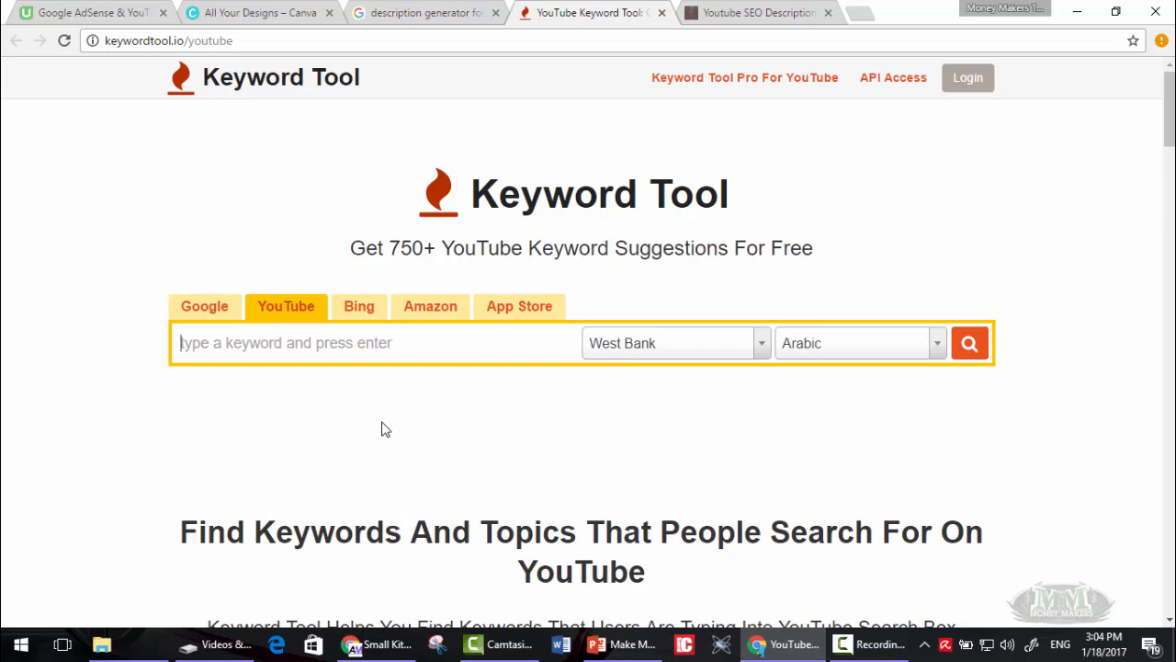
{"action": "left_click", "coordinate": [669, 342]}
{"action": "type", "text": "e"}
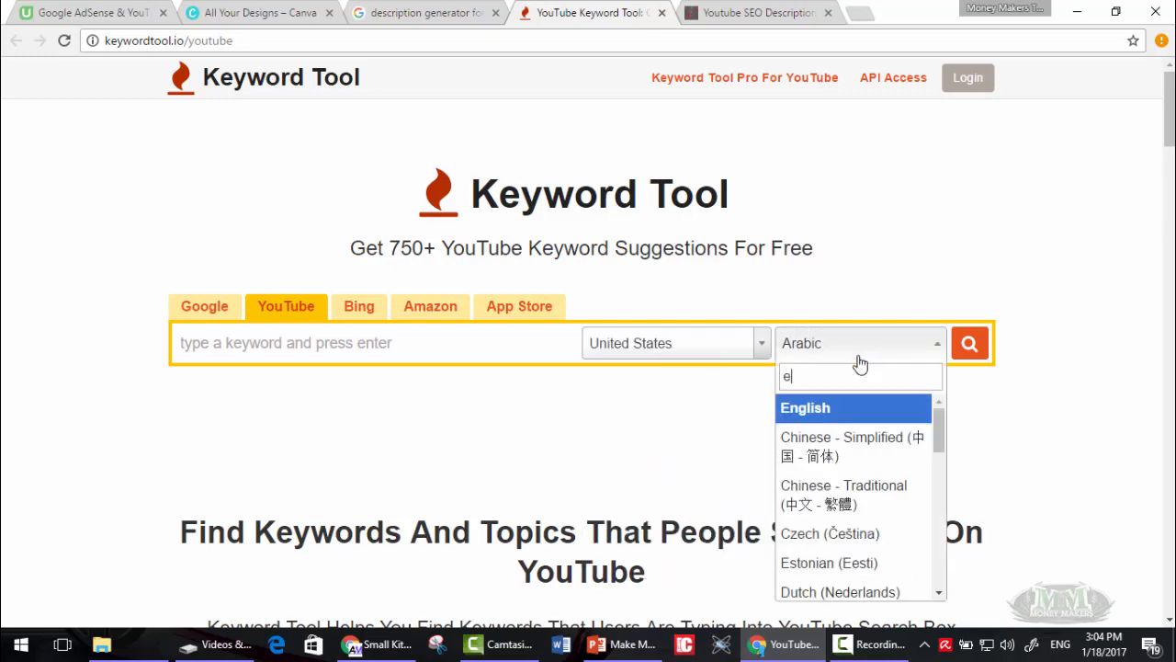
{"action": "left_click", "coordinate": [805, 407]}
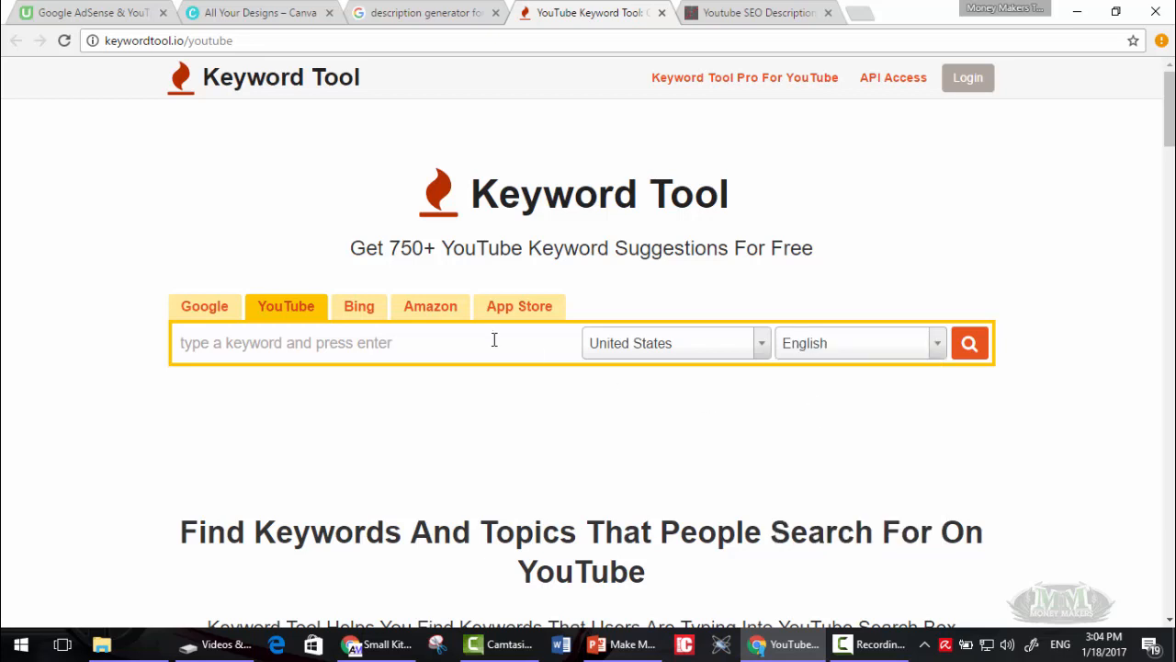
{"action": "type", "text": "kids"}
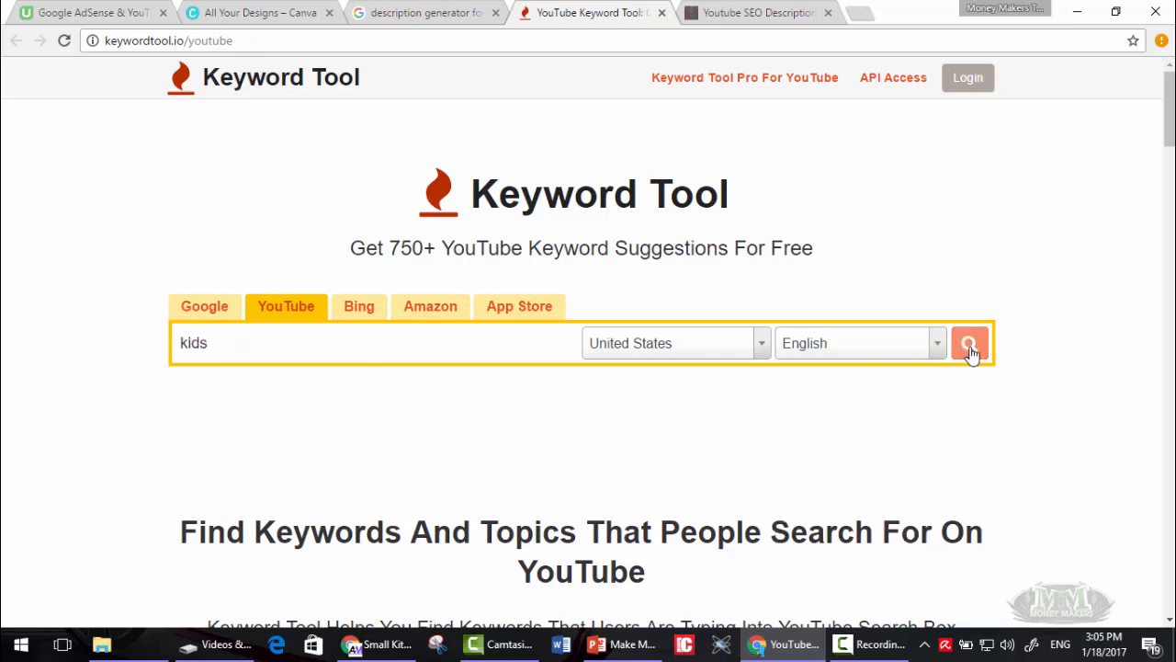
{"action": "left_click", "coordinate": [969, 343]}
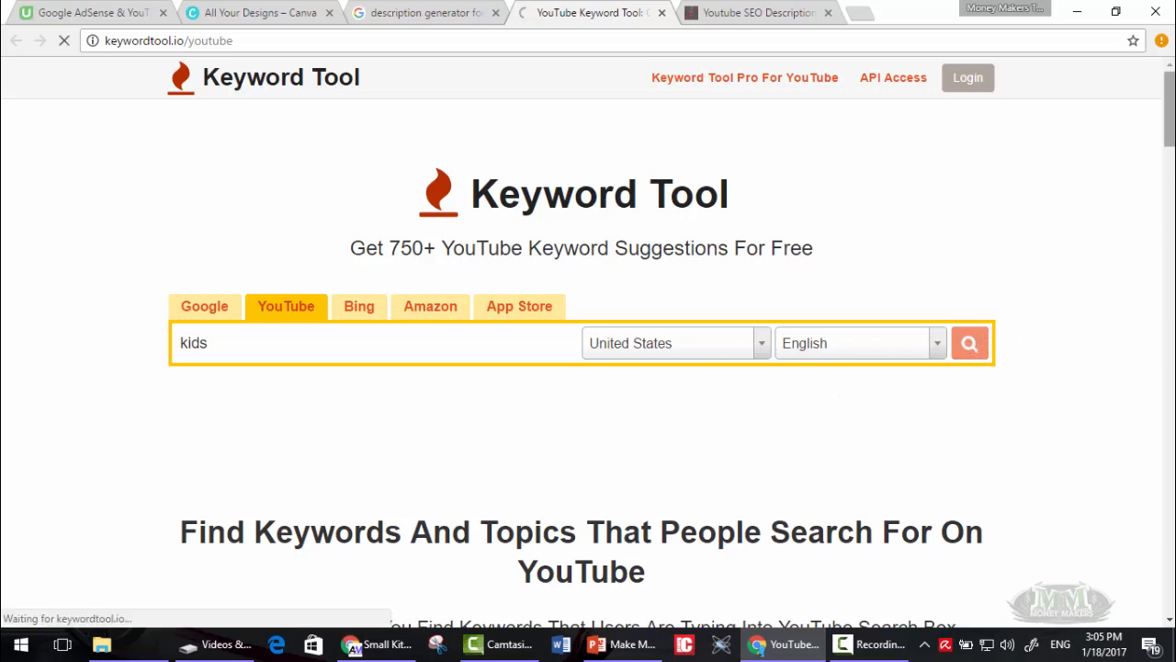
- Browse the 711 'kids' suggestions and copy all of them to the clipboard
{"action": "left_click", "coordinate": [968, 342]}
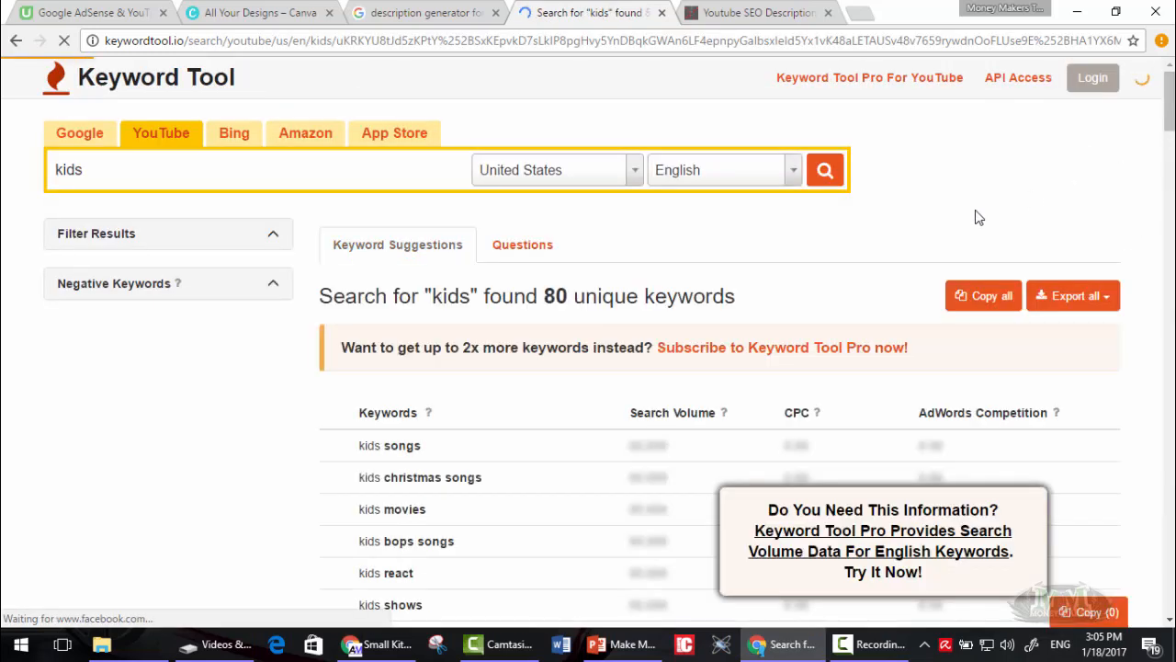
{"action": "scroll", "scroll_direction": "down", "scroll_amount": 3}
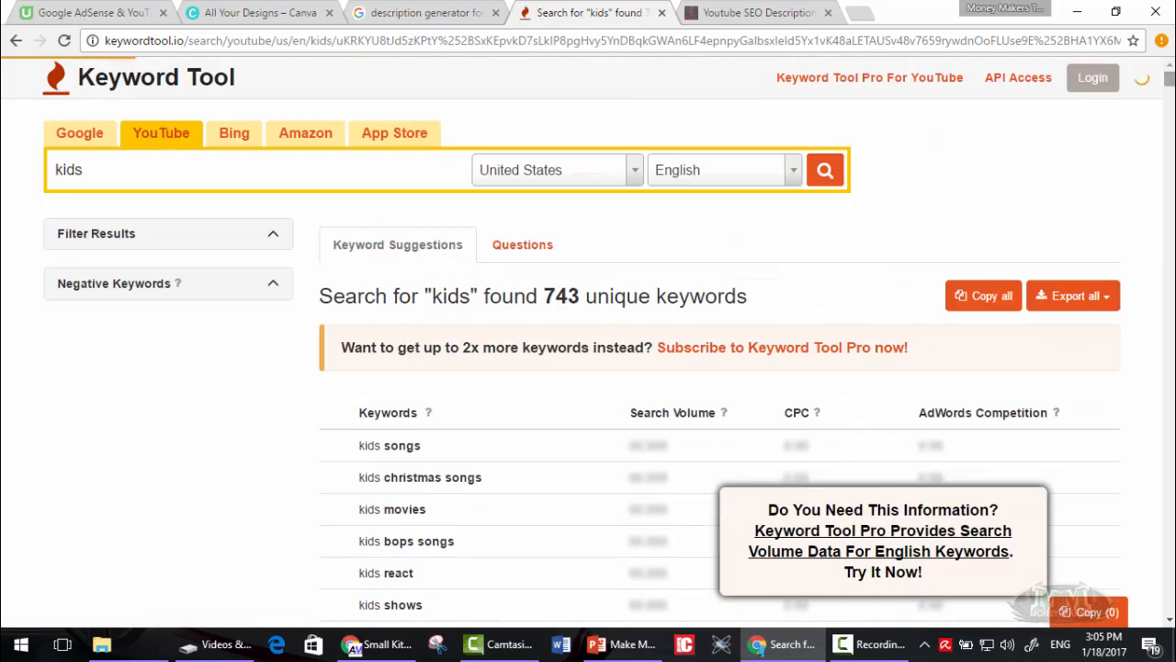
{"action": "mouse_move", "coordinate": [335, 434]}
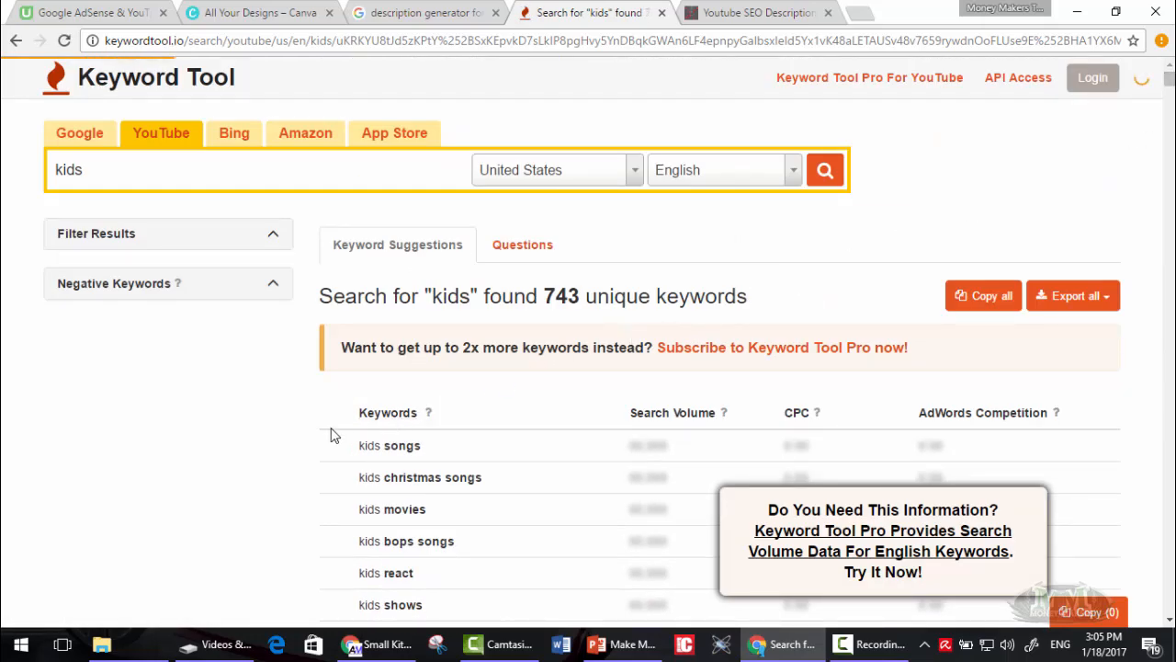
{"action": "scroll", "scroll_direction": "down", "scroll_amount": 3}
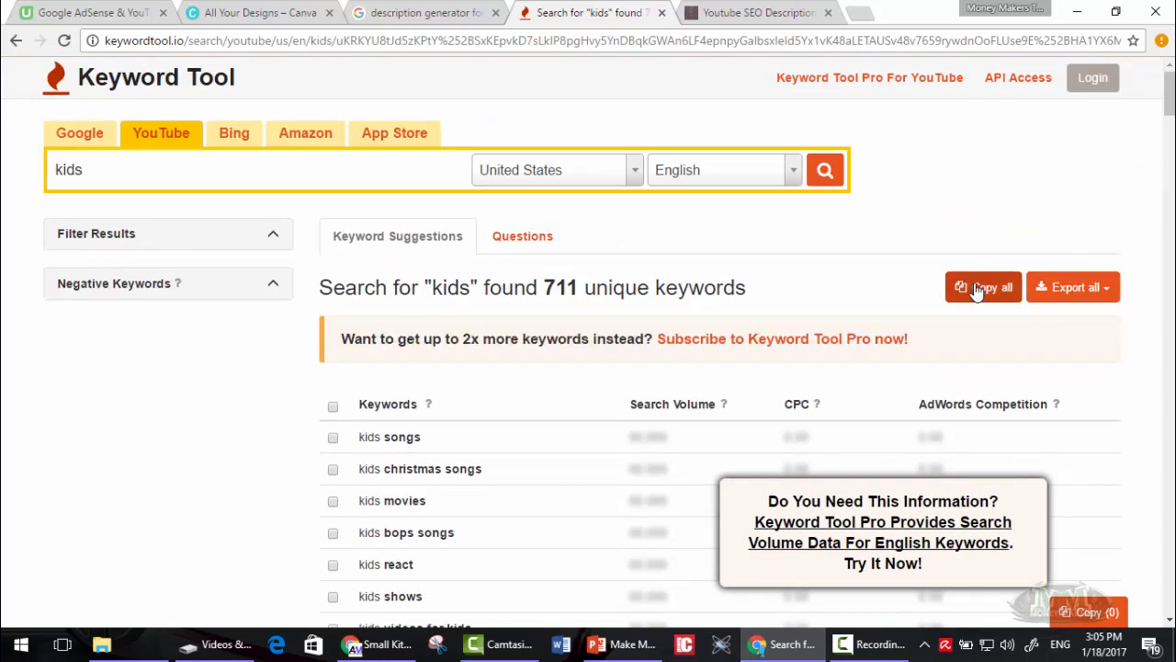
{"action": "scroll", "scroll_direction": "down", "scroll_amount": 3}
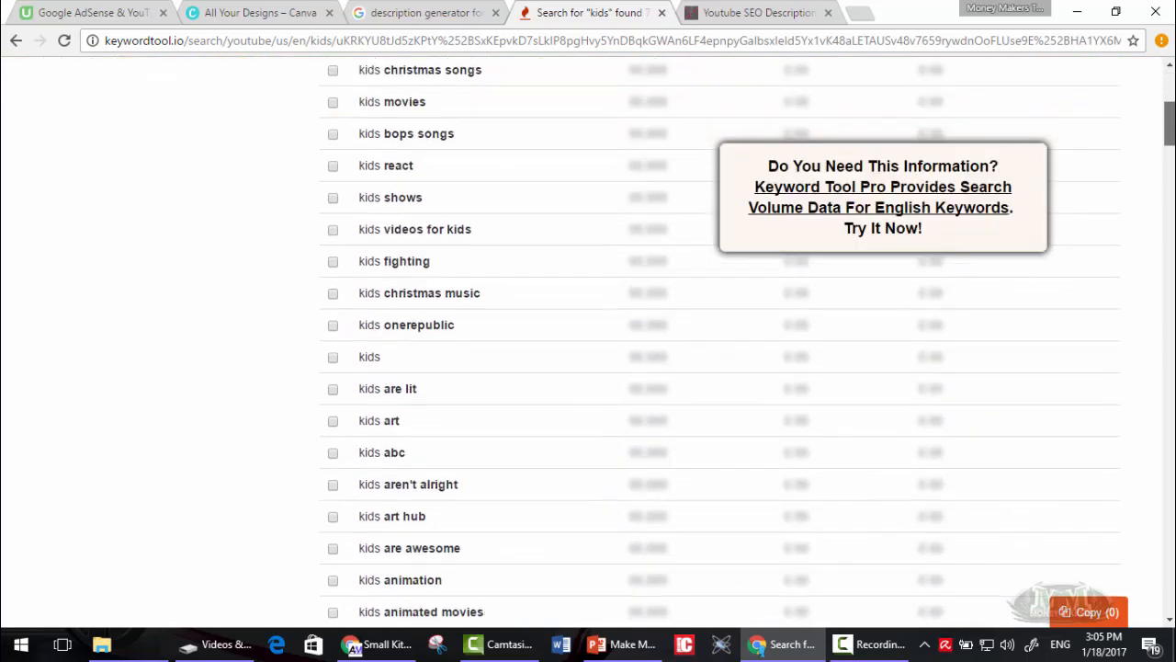
{"action": "scroll", "scroll_direction": "down", "scroll_amount": 3}
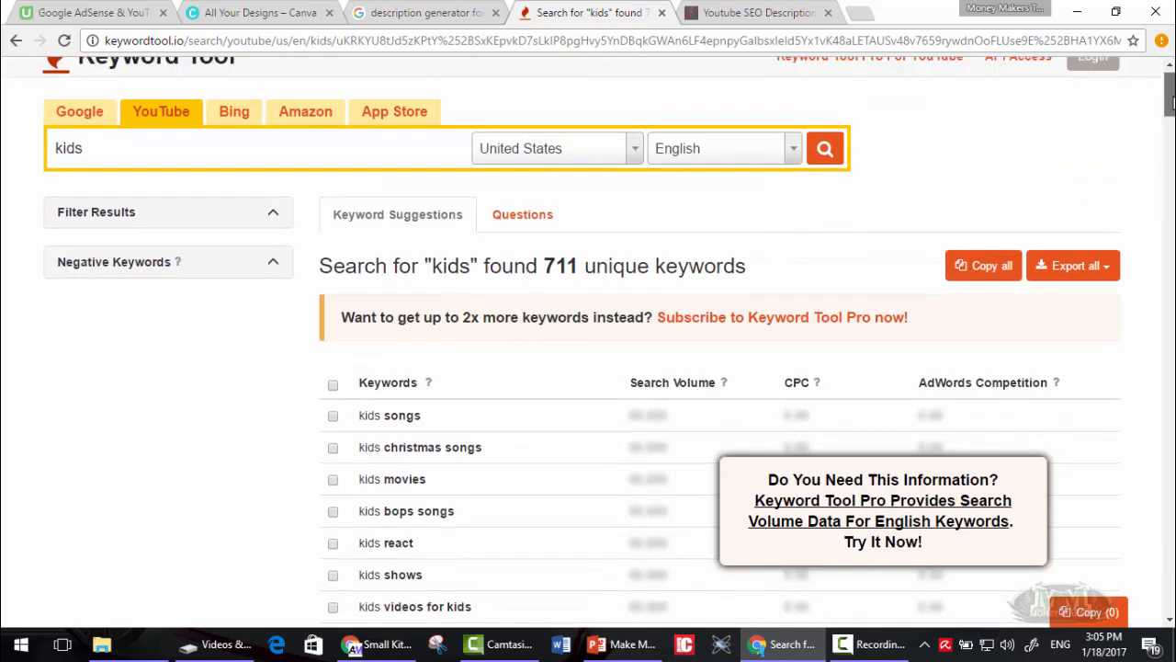
{"action": "left_click", "coordinate": [982, 265]}
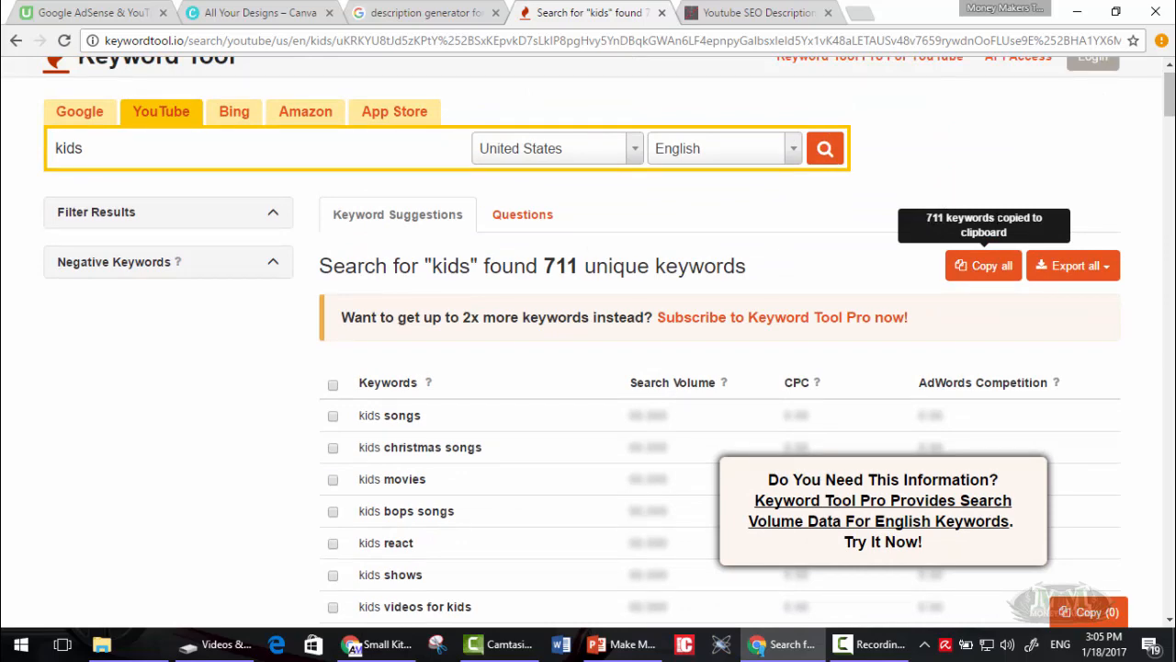
{"action": "mouse_move", "coordinate": [330, 598]}
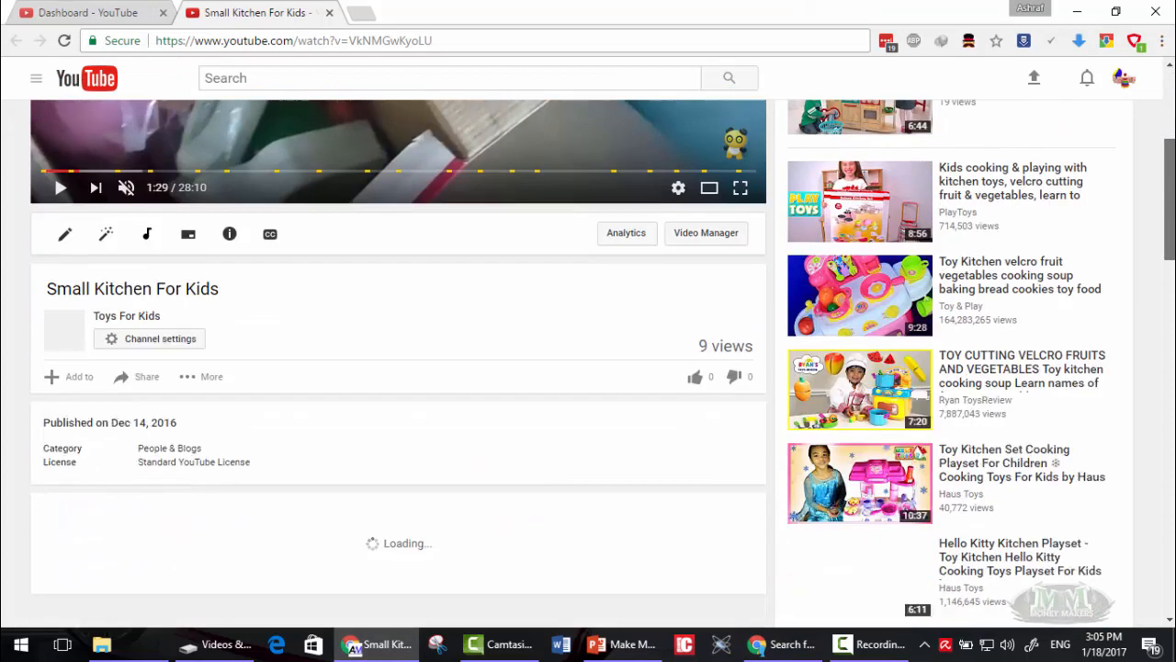
- From Video Manager, open Info & Settings for 'Small Kitchen For Kids'
{"action": "scroll", "scroll_direction": "down", "scroll_amount": 3}
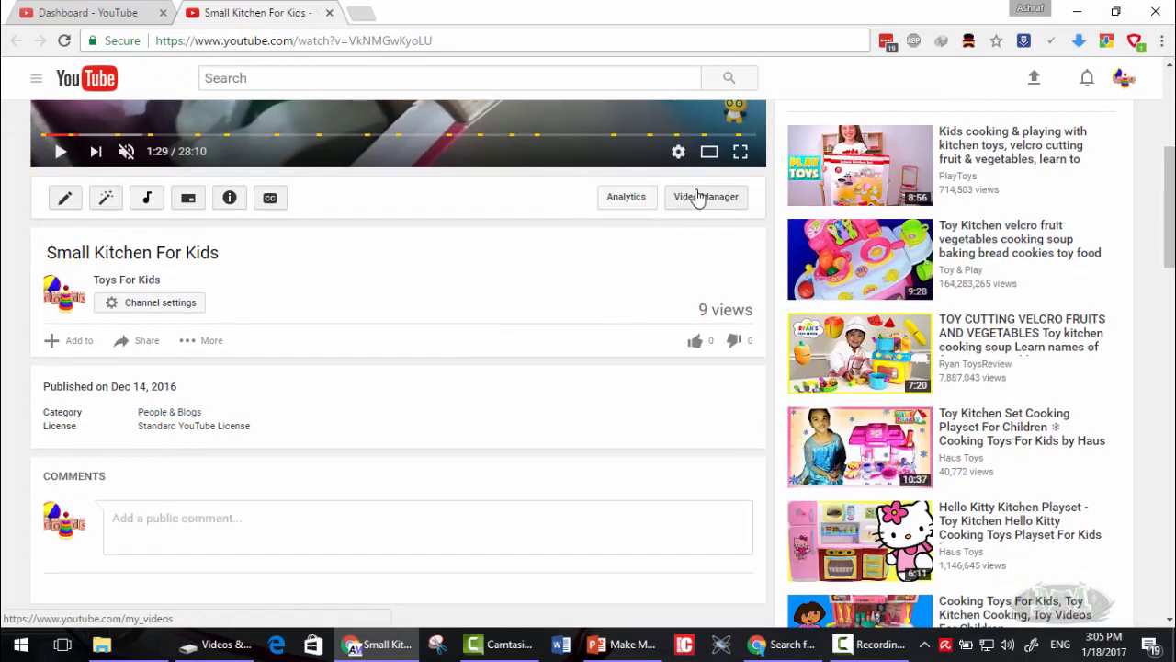
{"action": "left_click", "coordinate": [706, 196]}
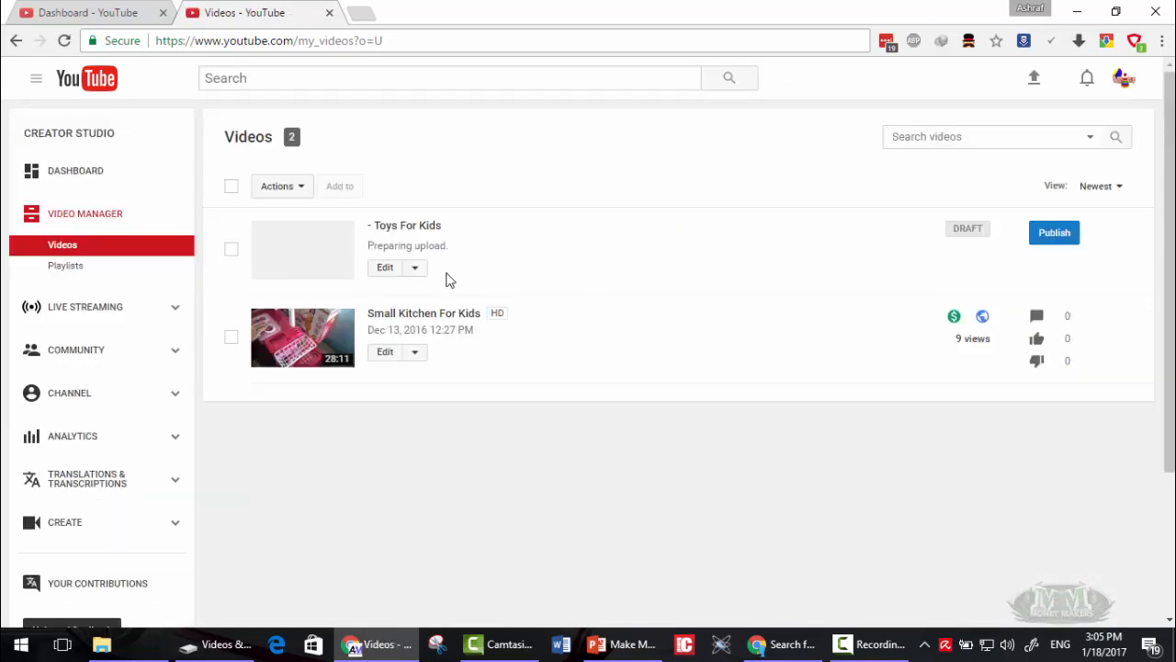
{"action": "left_click", "coordinate": [414, 351]}
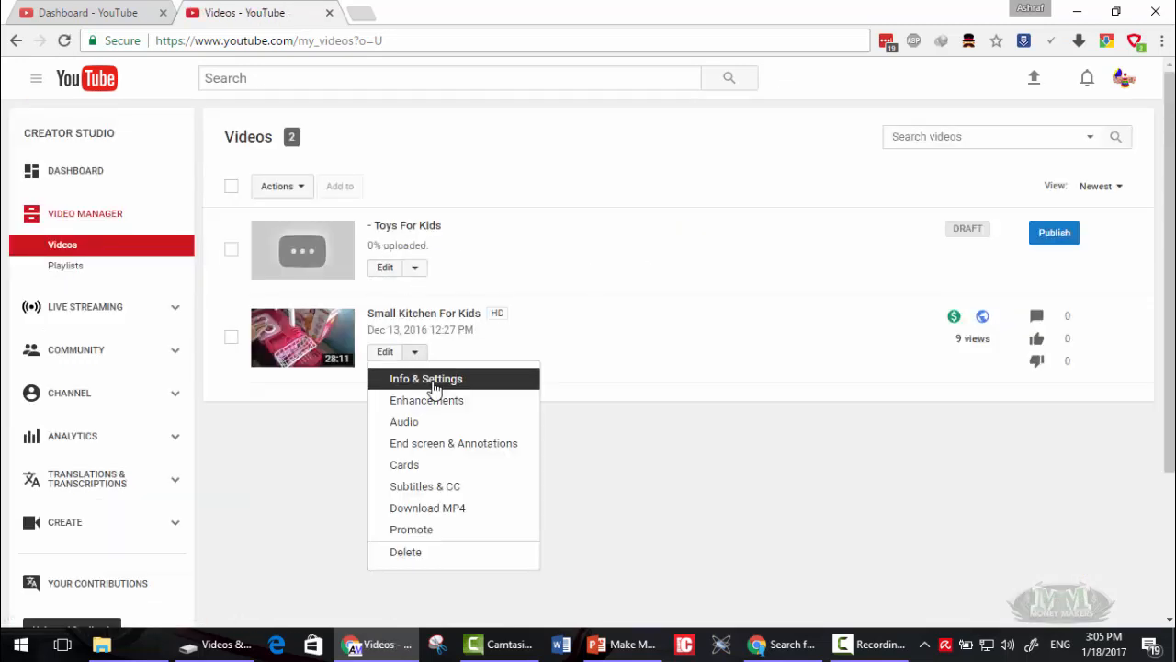
{"action": "left_click", "coordinate": [426, 378]}
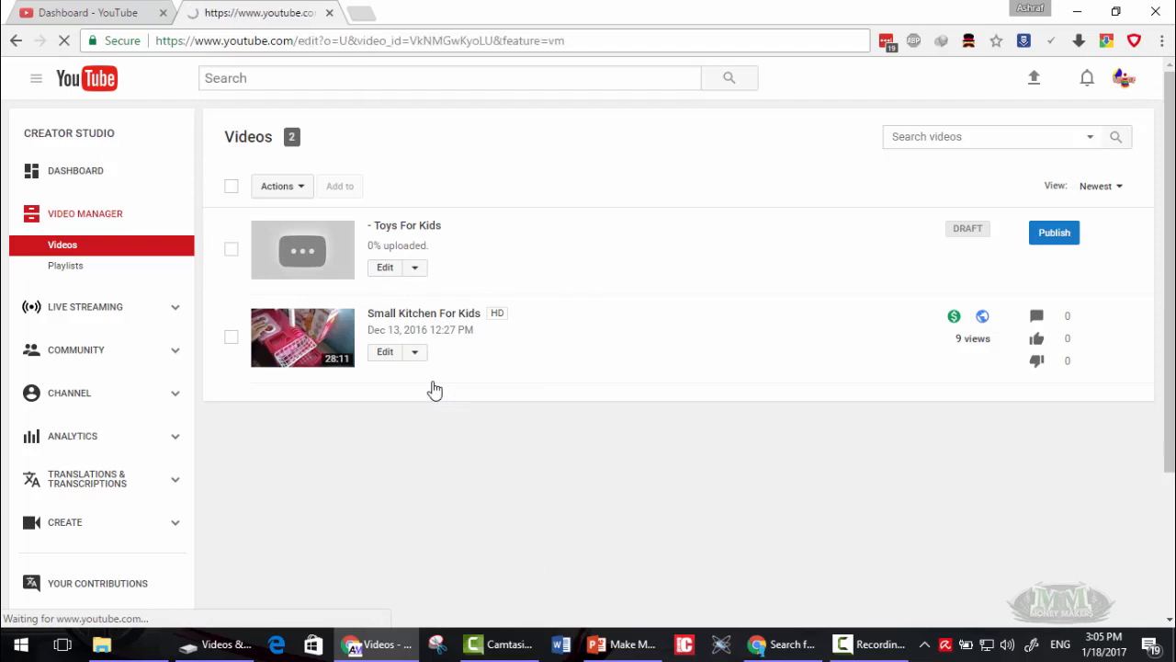
- Paste the copied kids keywords as the video's tags and try saving
{"action": "left_click", "coordinate": [384, 351]}
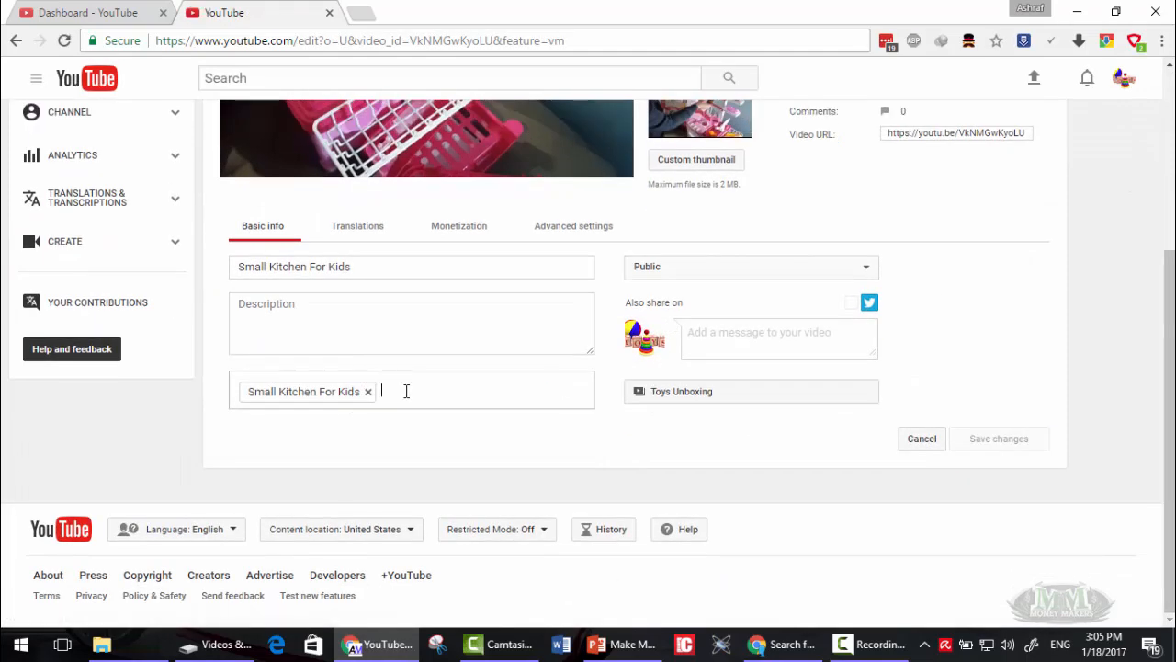
{"action": "type", "text": "dabad, 9 kids that should never drive"}
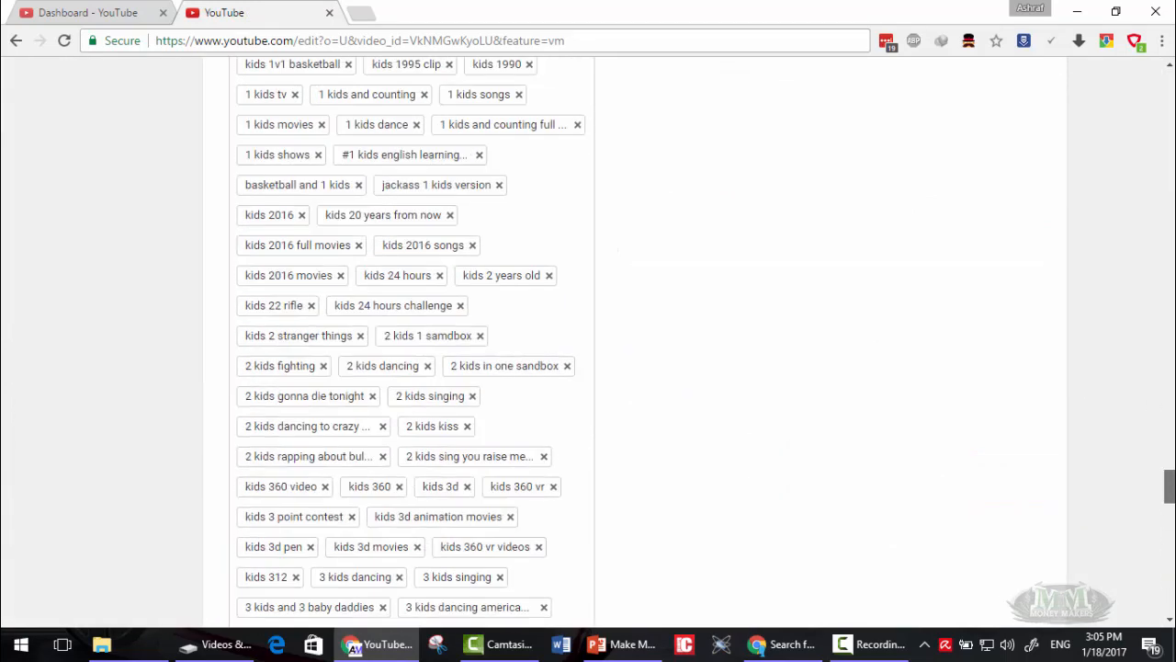
{"action": "scroll", "scroll_direction": "down", "scroll_amount": 3}
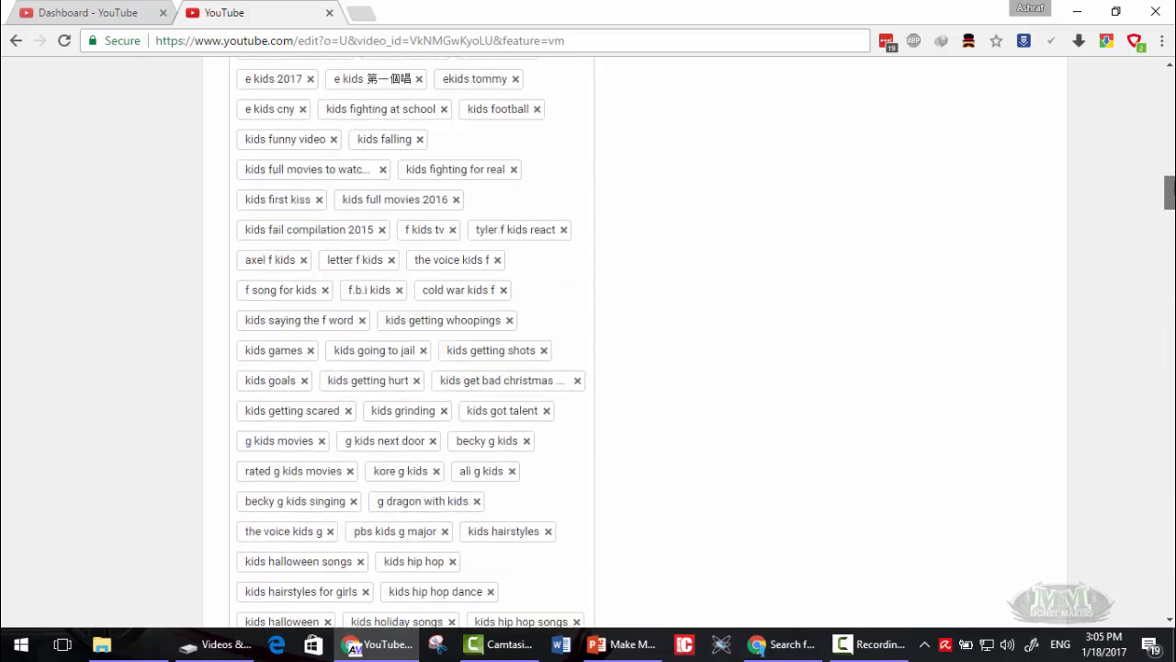
{"action": "scroll", "scroll_direction": "up", "scroll_amount": 3}
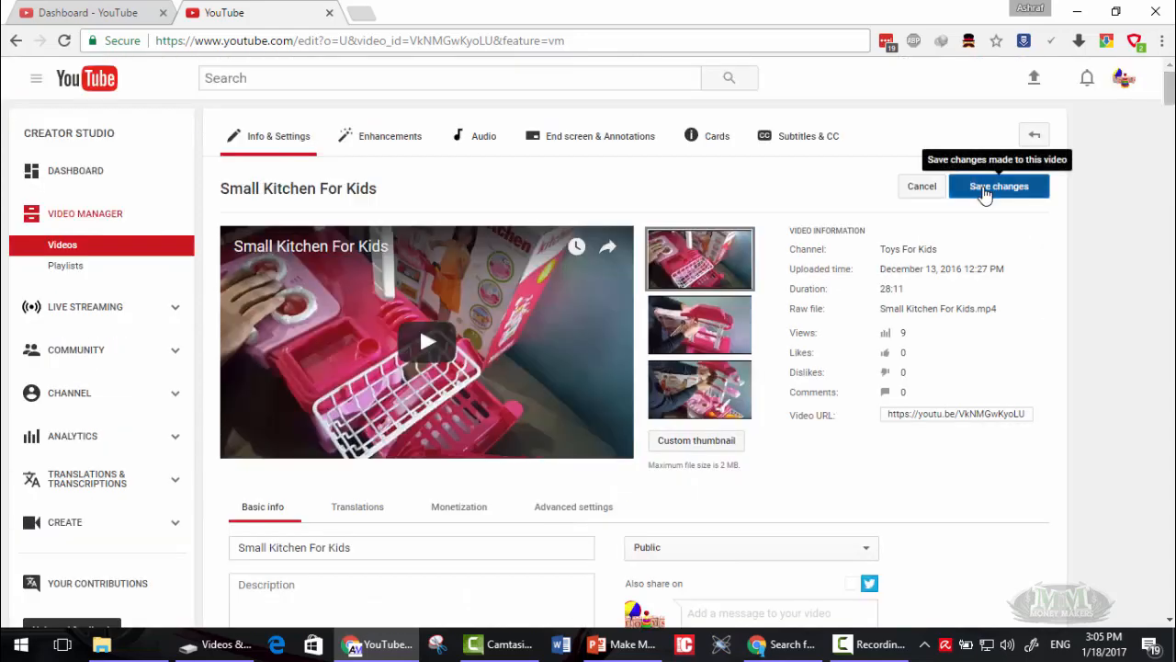
{"action": "left_click", "coordinate": [998, 186]}
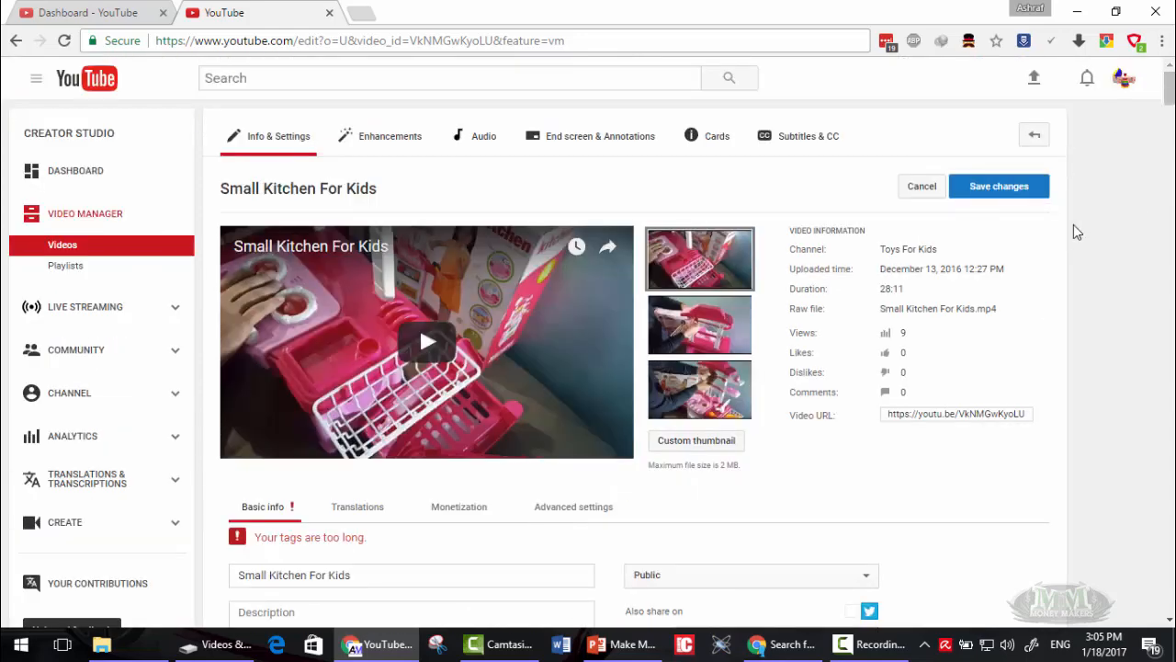
- Scroll down through the rejected, overly long tag list on the edit page
{"action": "scroll", "scroll_direction": "down", "scroll_amount": 3}
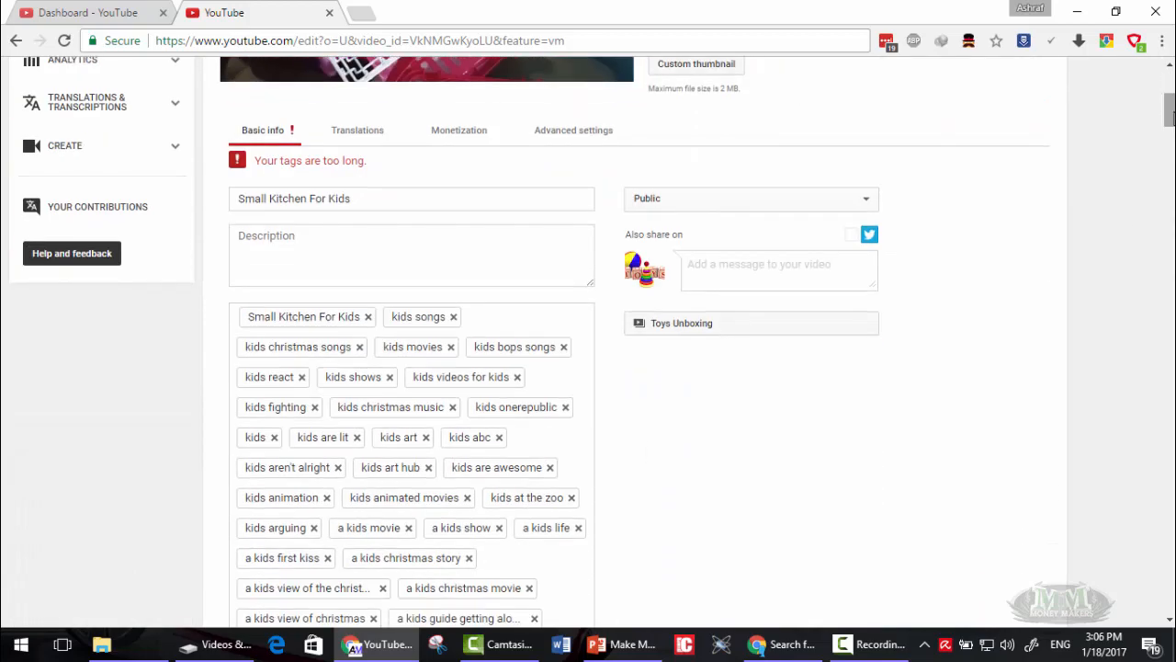
{"action": "scroll", "scroll_direction": "down", "scroll_amount": 3}
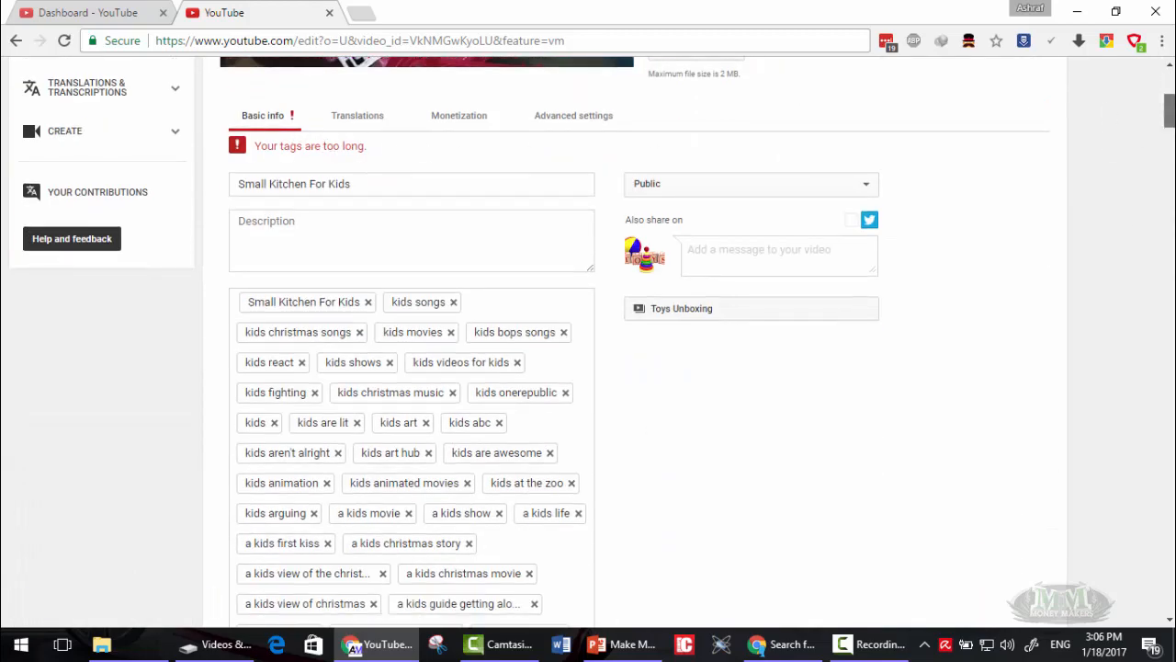
{"action": "scroll", "scroll_direction": "down", "scroll_amount": 3}
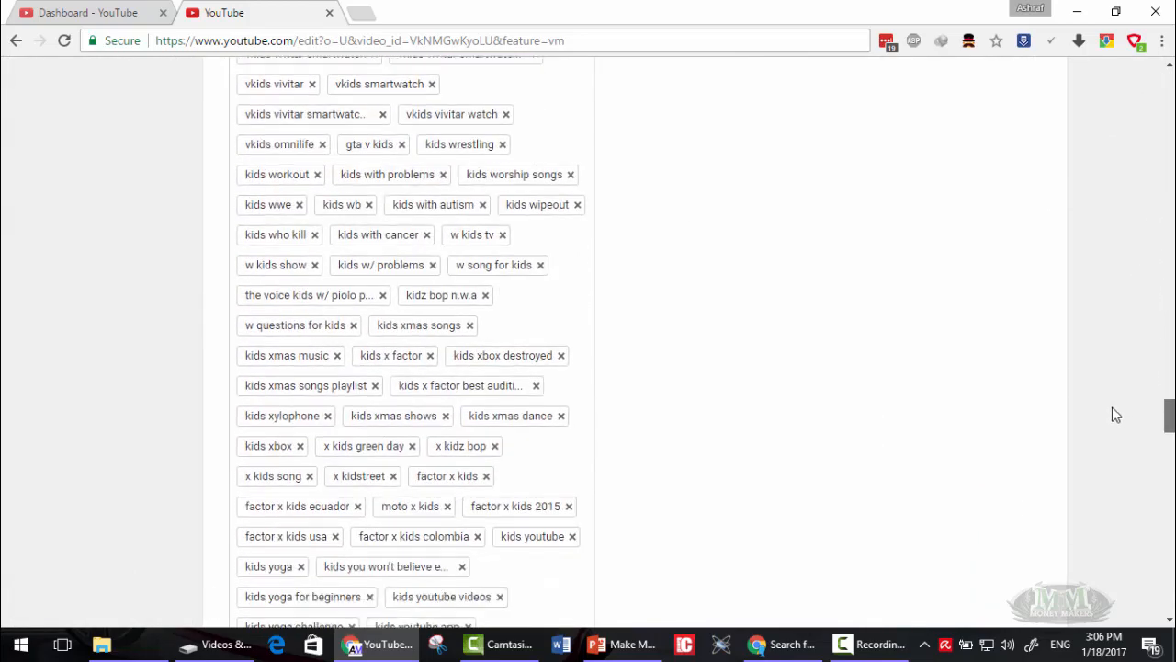
{"action": "scroll", "scroll_direction": "down", "scroll_amount": 3}
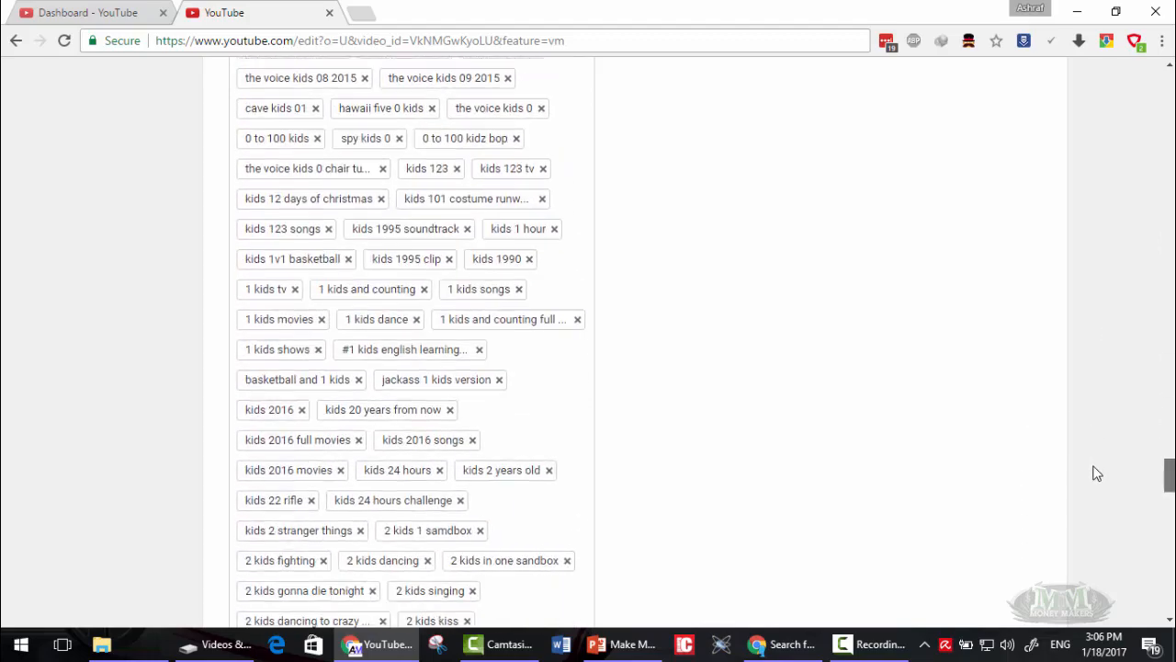
{"action": "scroll", "scroll_direction": "down", "scroll_amount": 3}
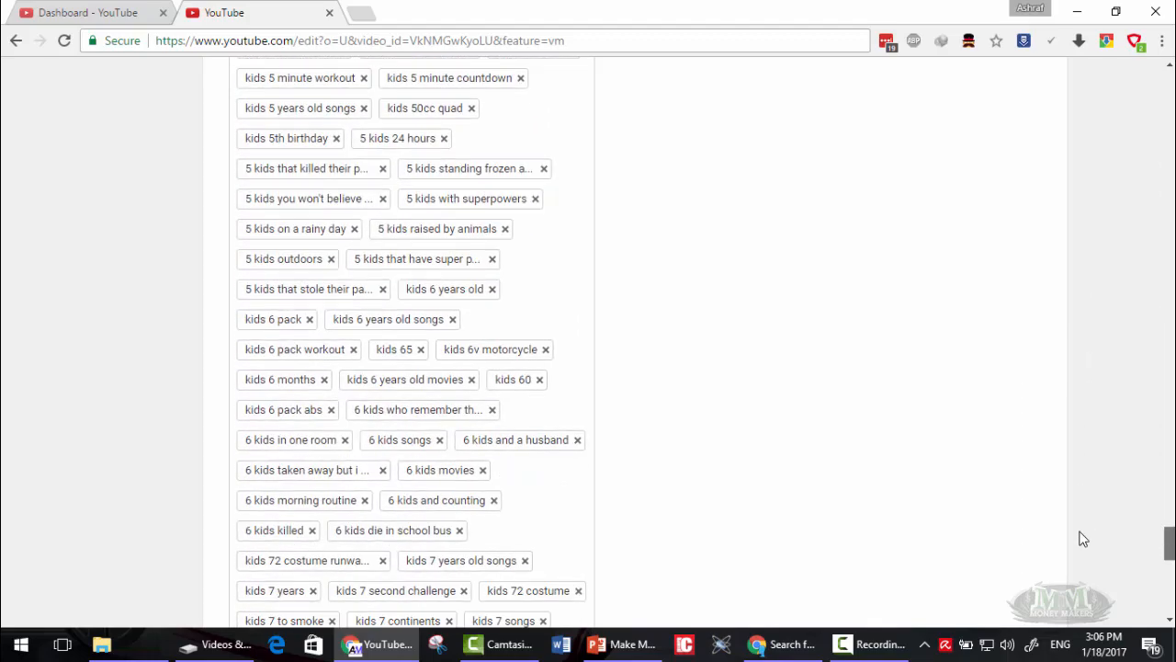
{"action": "scroll", "scroll_direction": "down", "scroll_amount": 3}
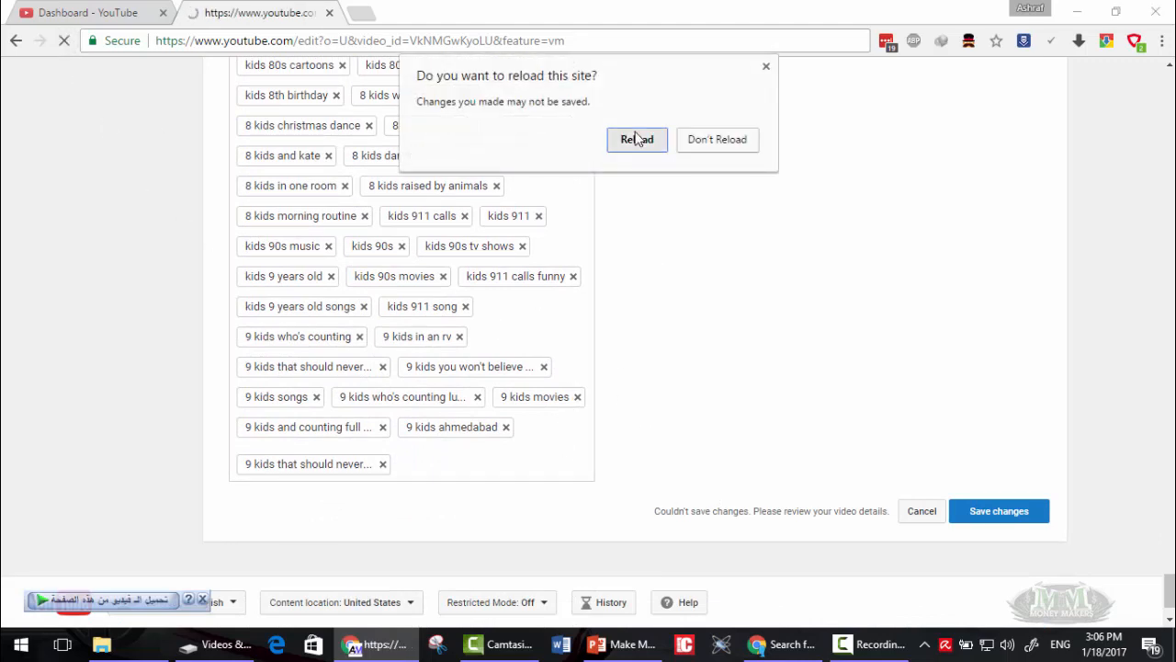
- Confirm the page reload and export the 711 keywords as an Excel file
{"action": "left_click", "coordinate": [637, 139]}
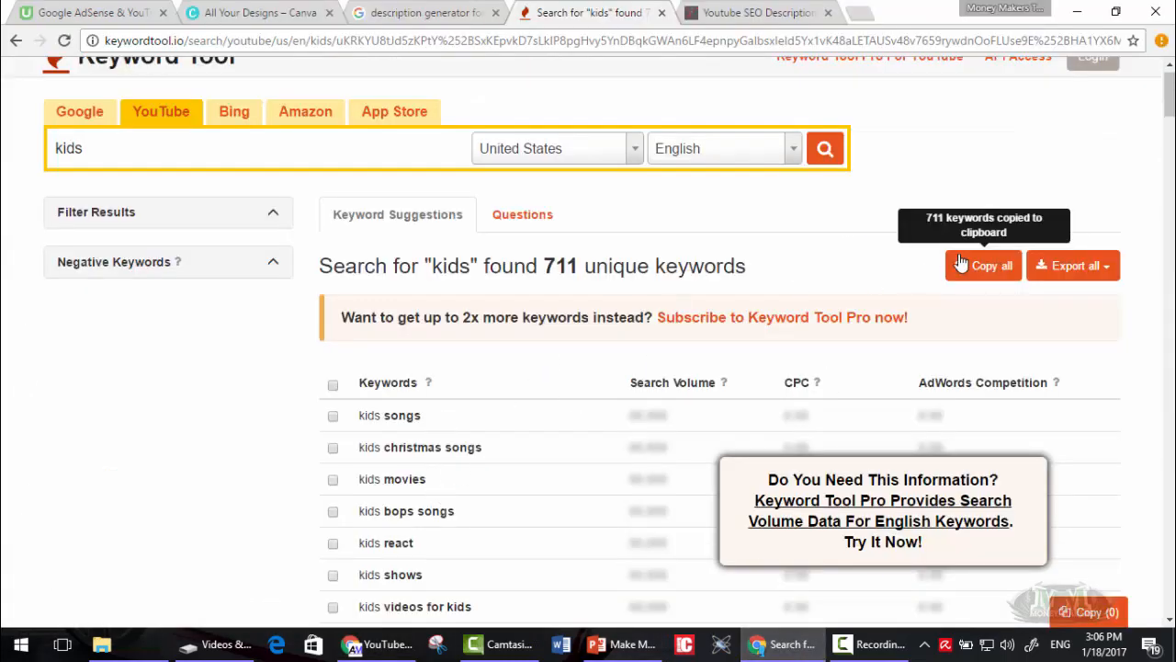
{"action": "left_click", "coordinate": [1074, 265]}
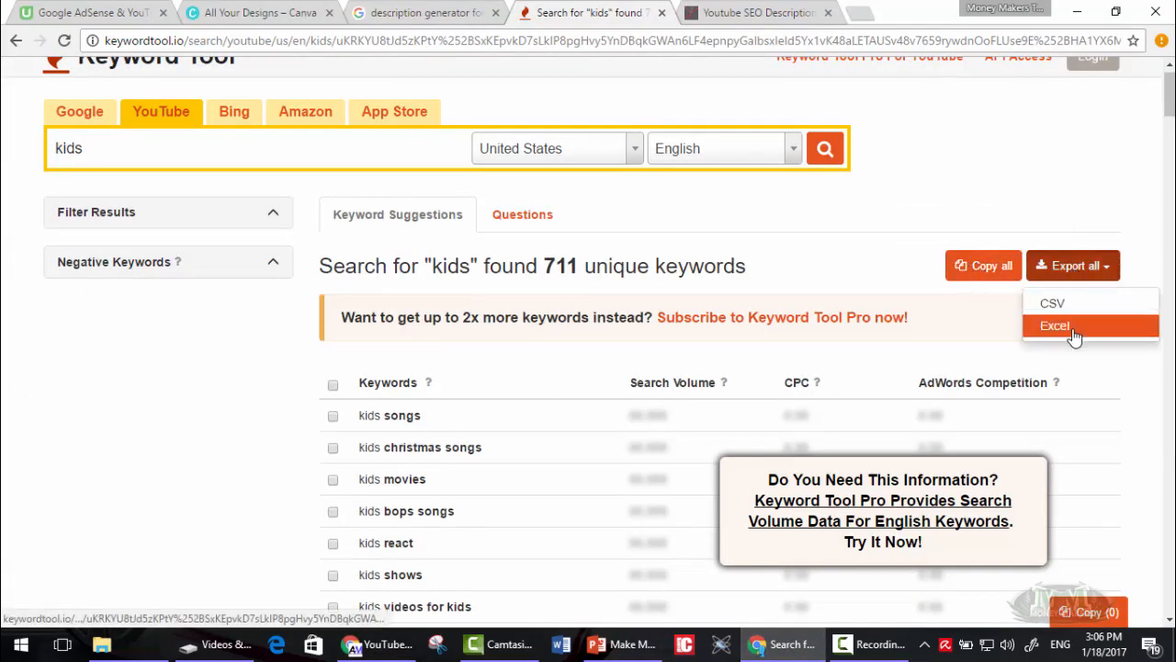
{"action": "left_click", "coordinate": [1054, 325]}
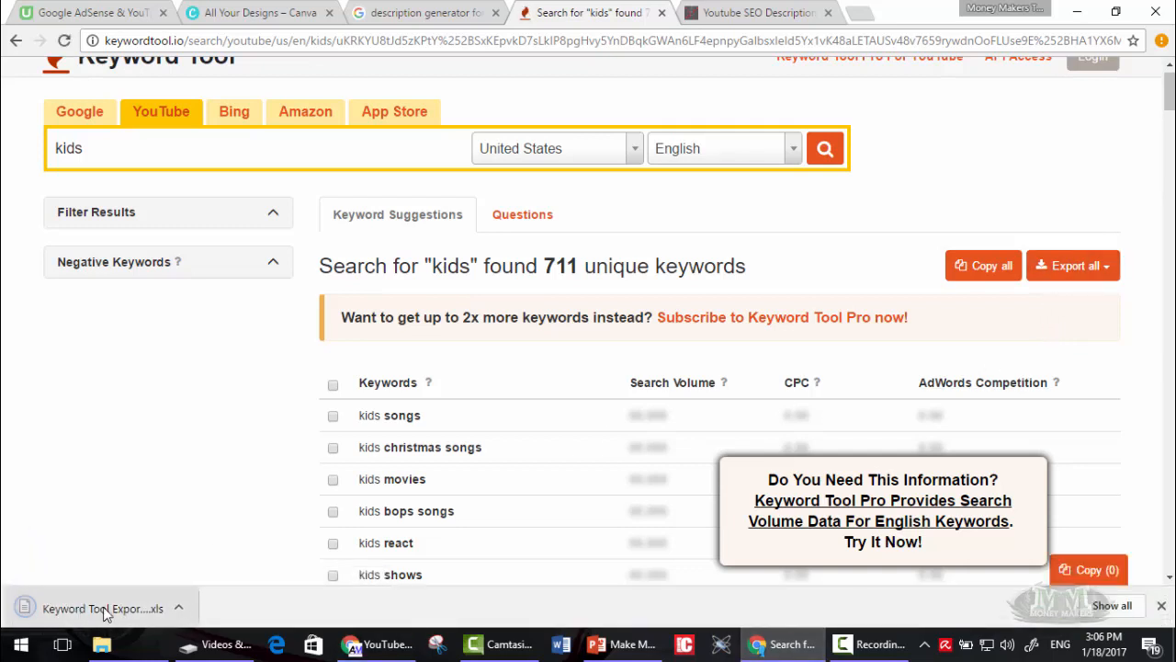
- Try opening the downloaded keyword file and dismiss the no-associated-program error
{"action": "left_click", "coordinate": [101, 608]}
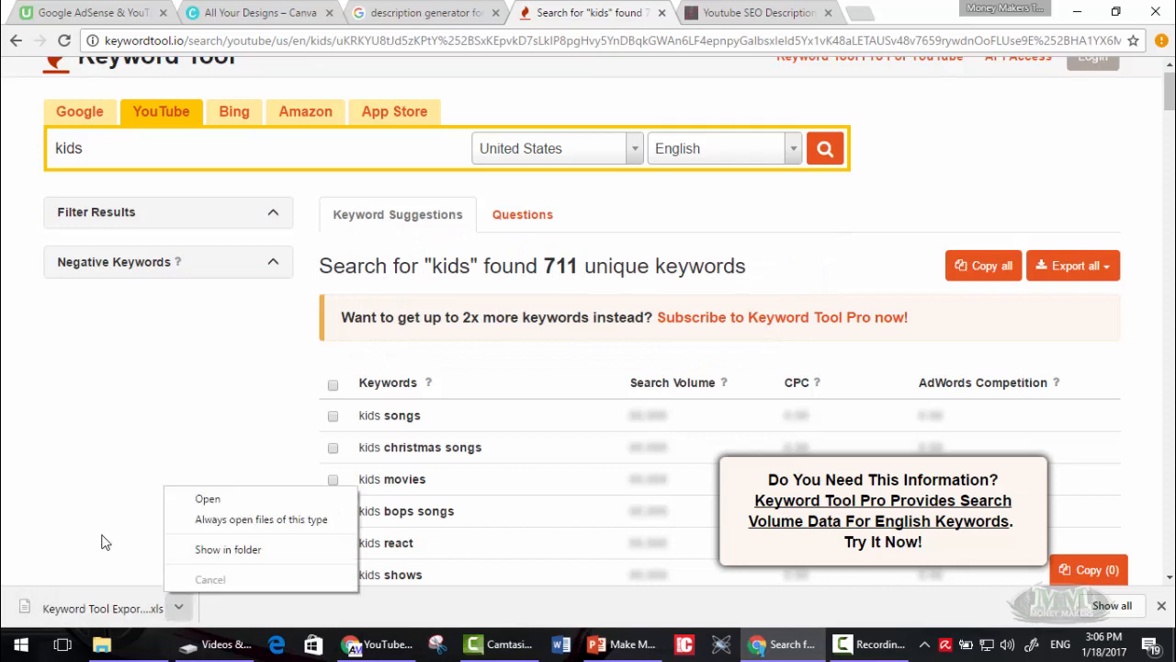
{"action": "left_click", "coordinate": [1072, 266]}
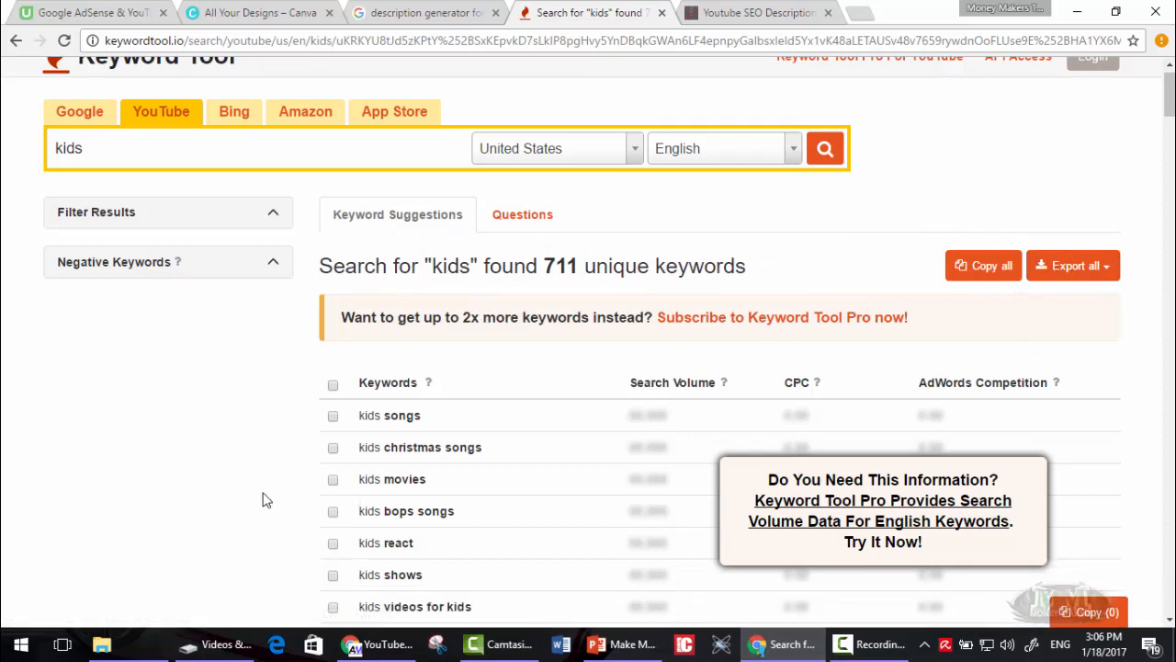
{"action": "left_click", "coordinate": [1067, 266]}
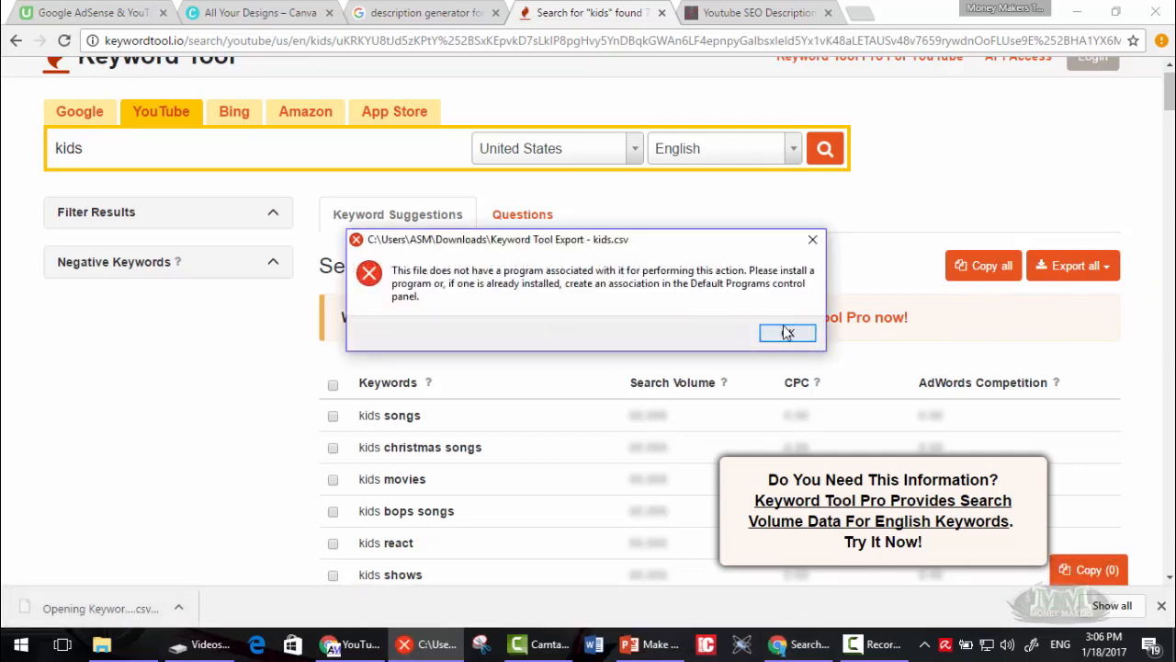
{"action": "left_click", "coordinate": [787, 333]}
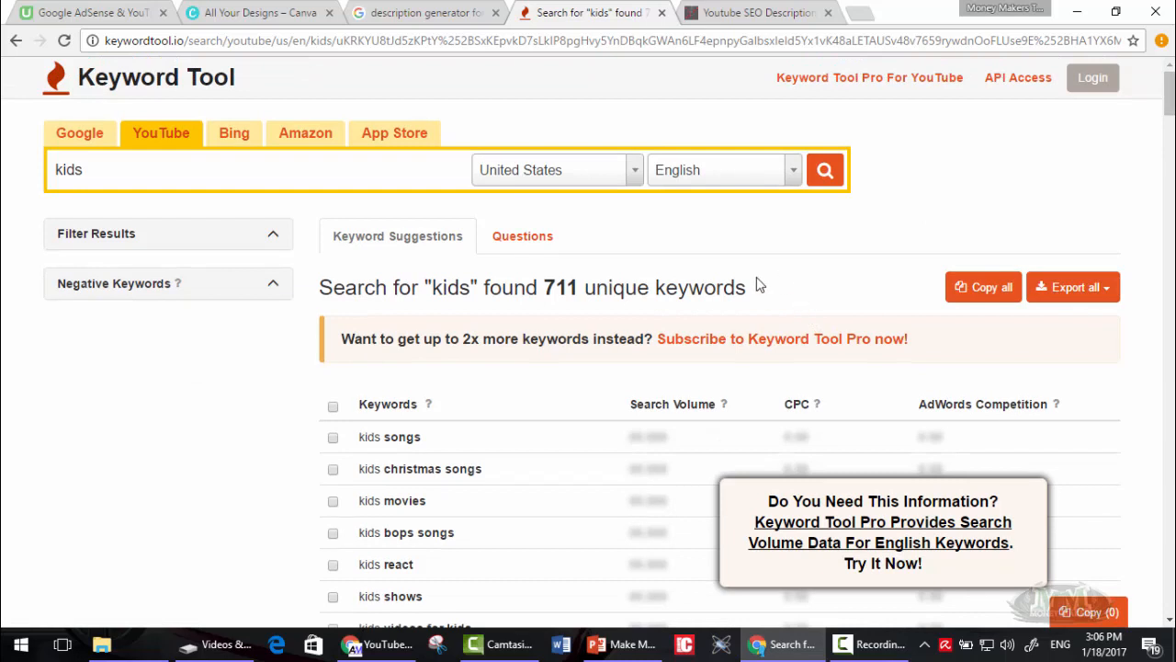
{"action": "mouse_move", "coordinate": [521, 236]}
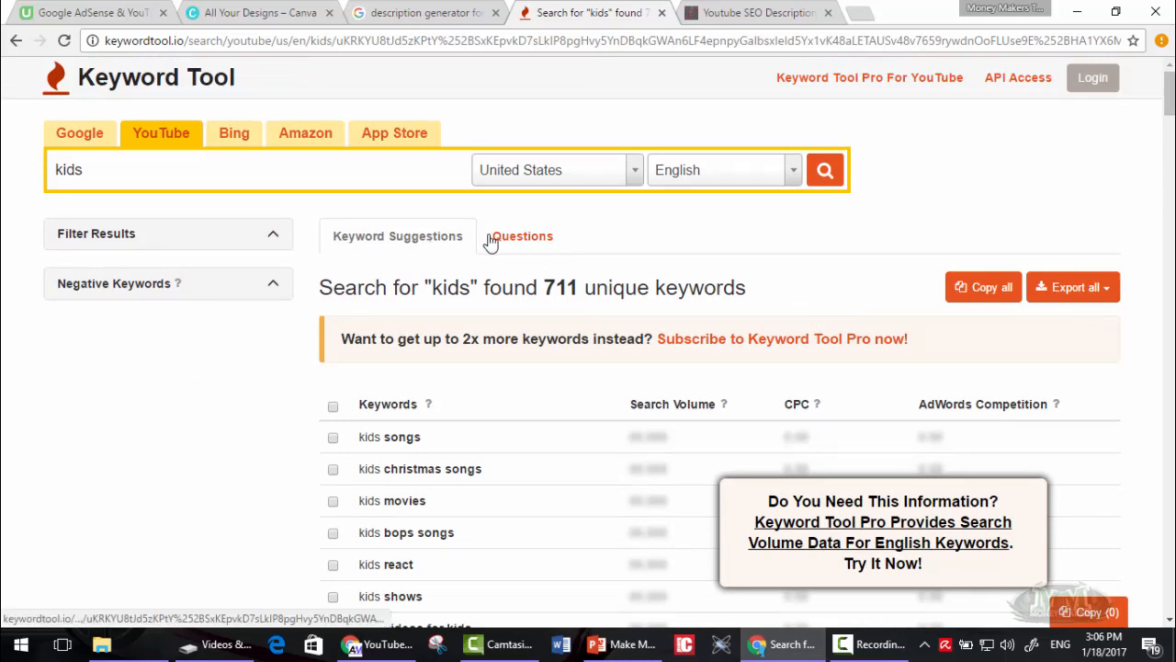
- View the 158 question-style keyword ideas for 'kids', then go to the ytpro generator
{"action": "left_click", "coordinate": [522, 236]}
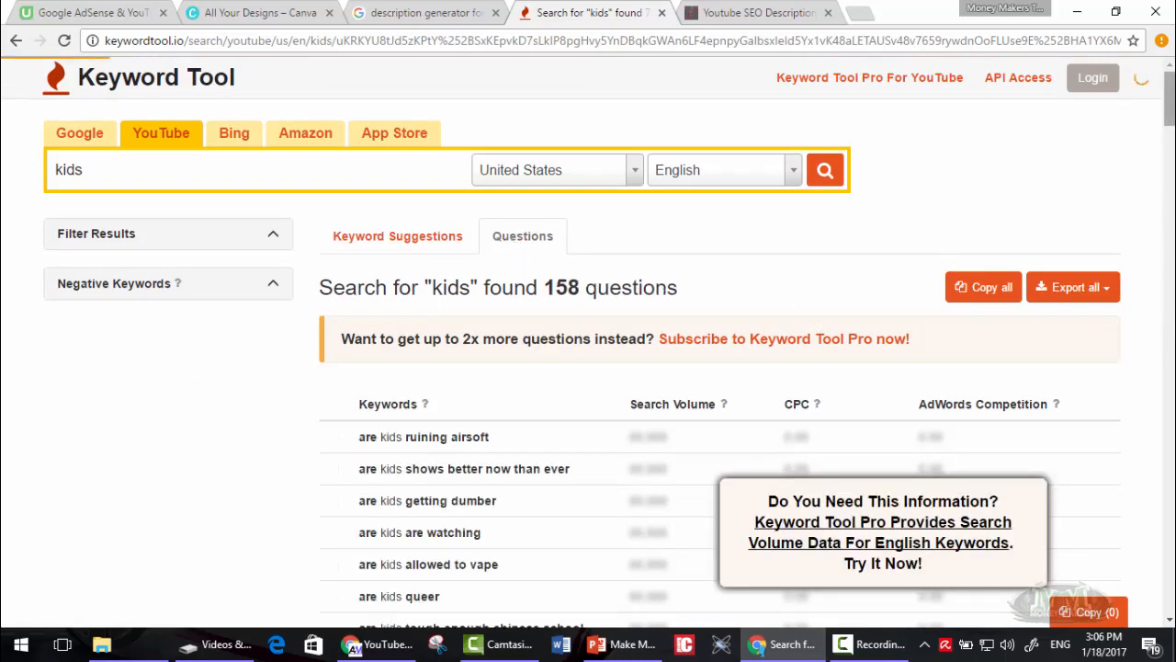
{"action": "scroll", "scroll_direction": "down", "scroll_amount": 3}
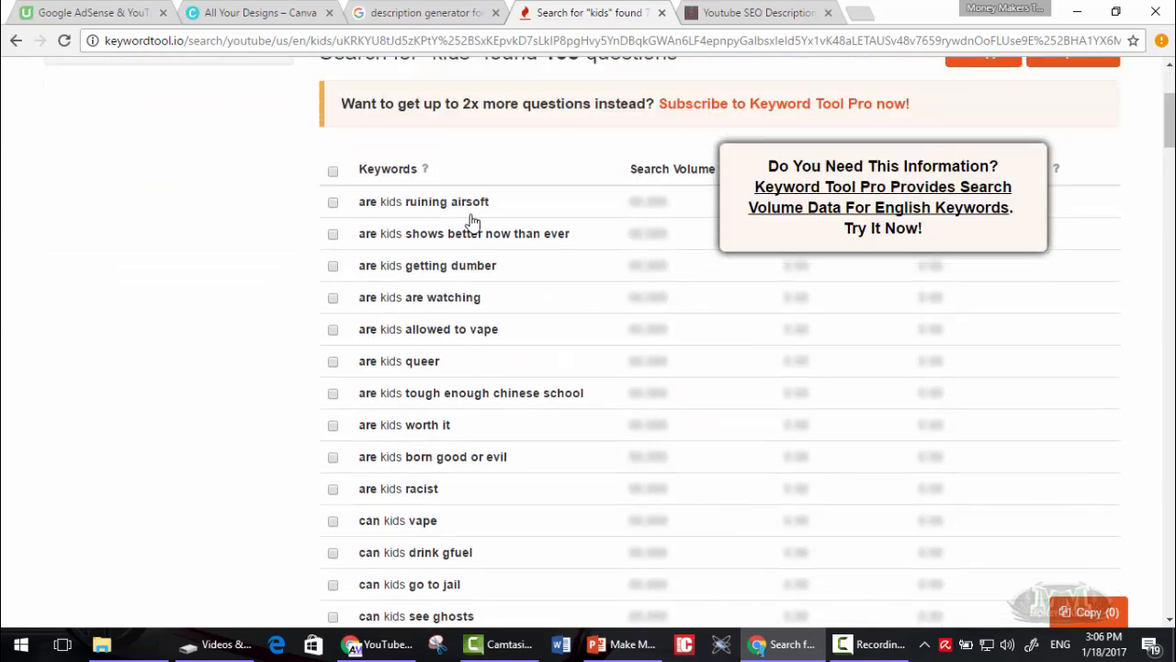
{"action": "mouse_move", "coordinate": [404, 257]}
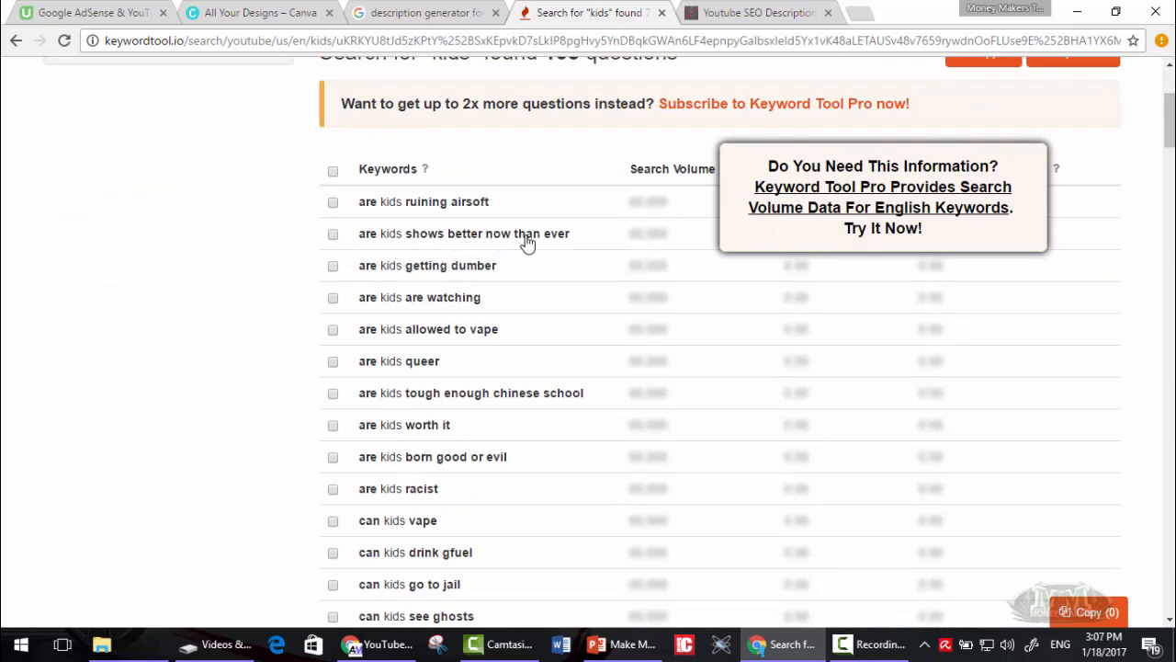
{"action": "mouse_move", "coordinate": [421, 273]}
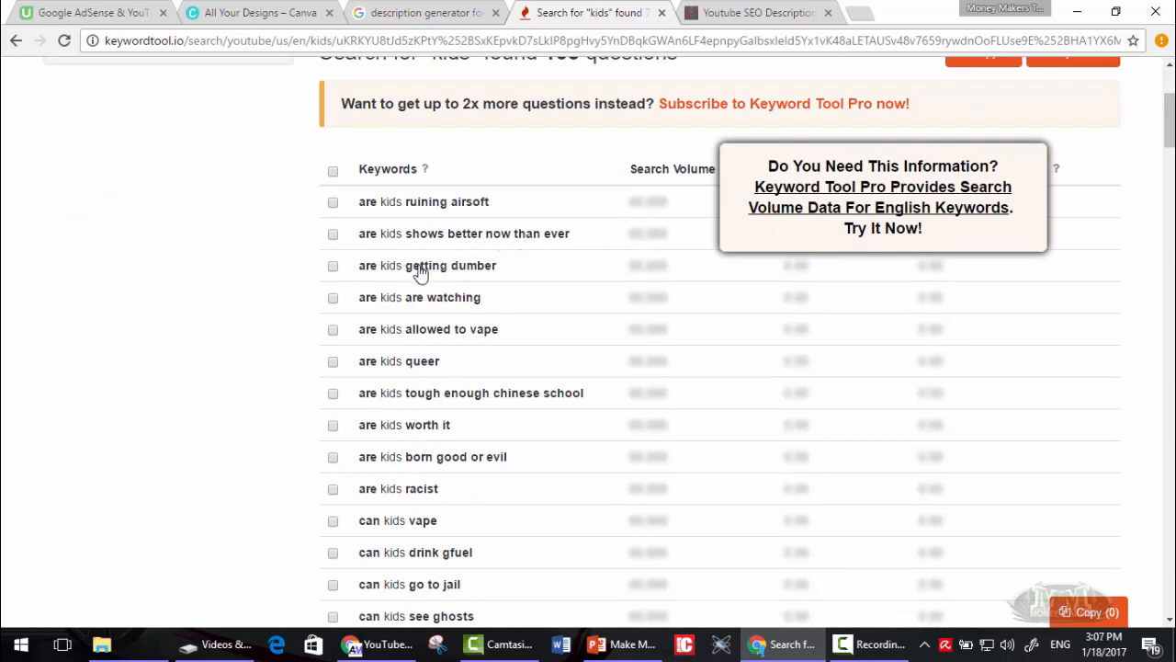
{"action": "mouse_move", "coordinate": [434, 277]}
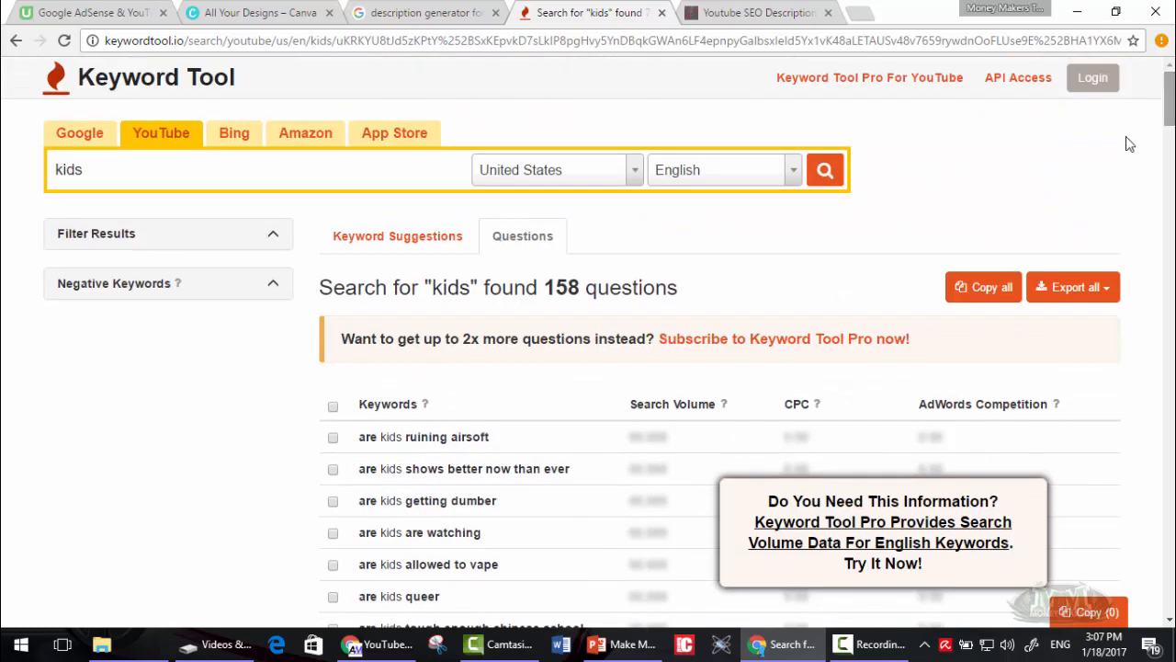
{"action": "mouse_move", "coordinate": [501, 409]}
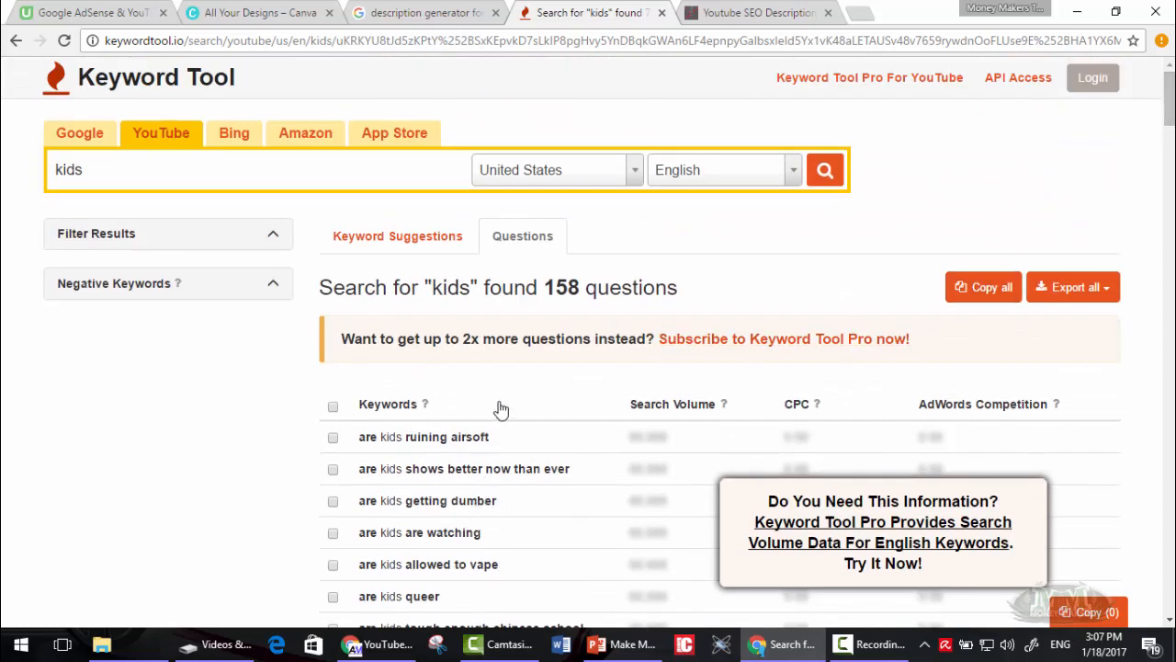
{"action": "left_click", "coordinate": [754, 13]}
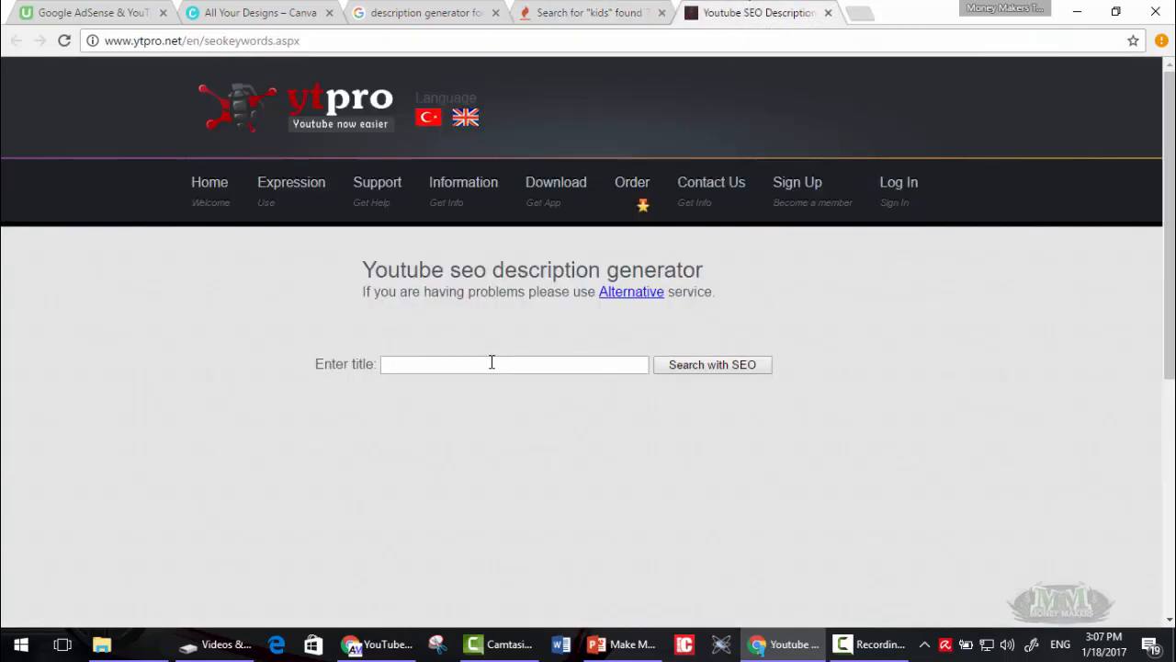
- Generate an SEO description for 'toys for kids' and select the Top Toys For Kids line
{"action": "type", "text": "toys for kids"}
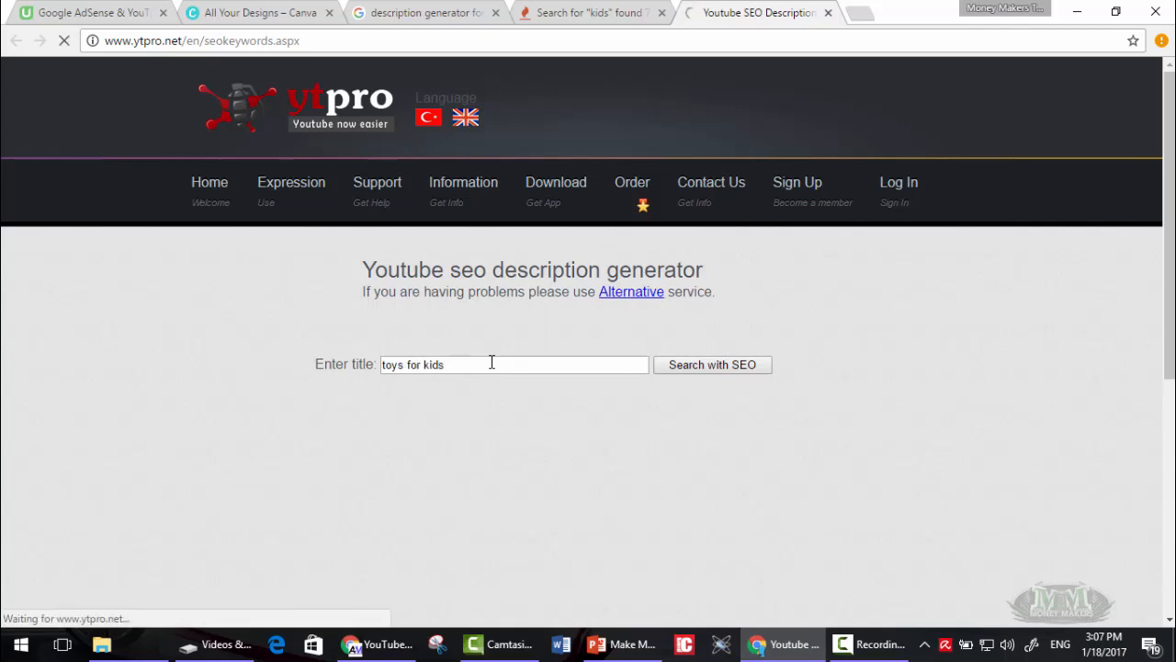
{"action": "left_click", "coordinate": [712, 365]}
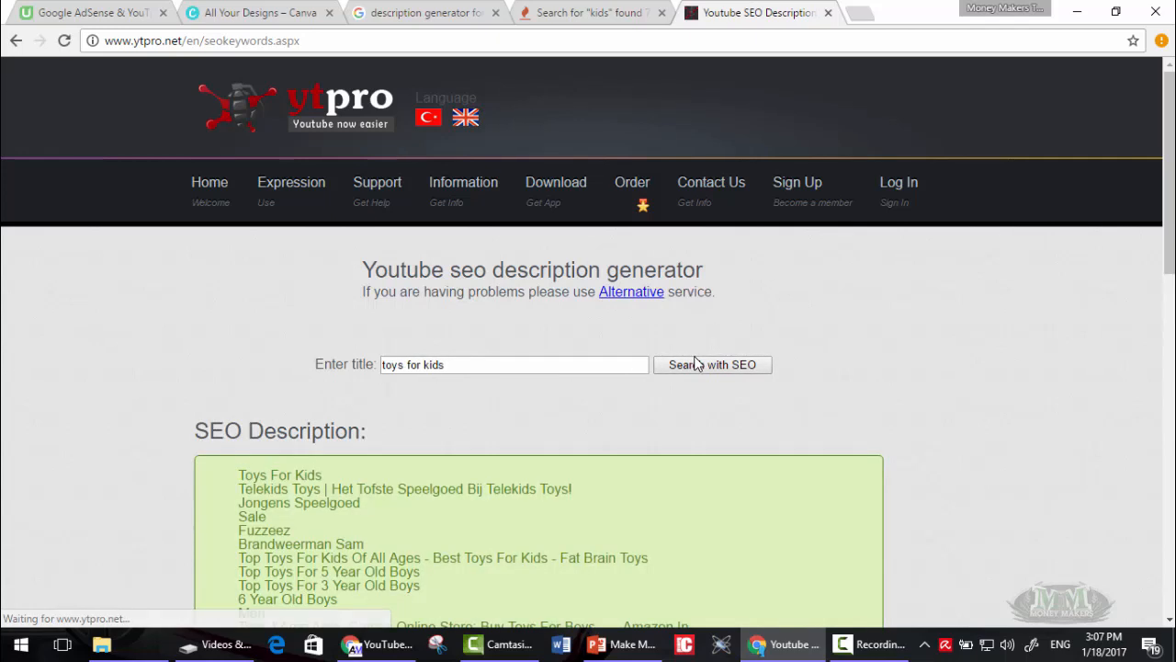
{"action": "scroll", "scroll_direction": "down", "scroll_amount": 3}
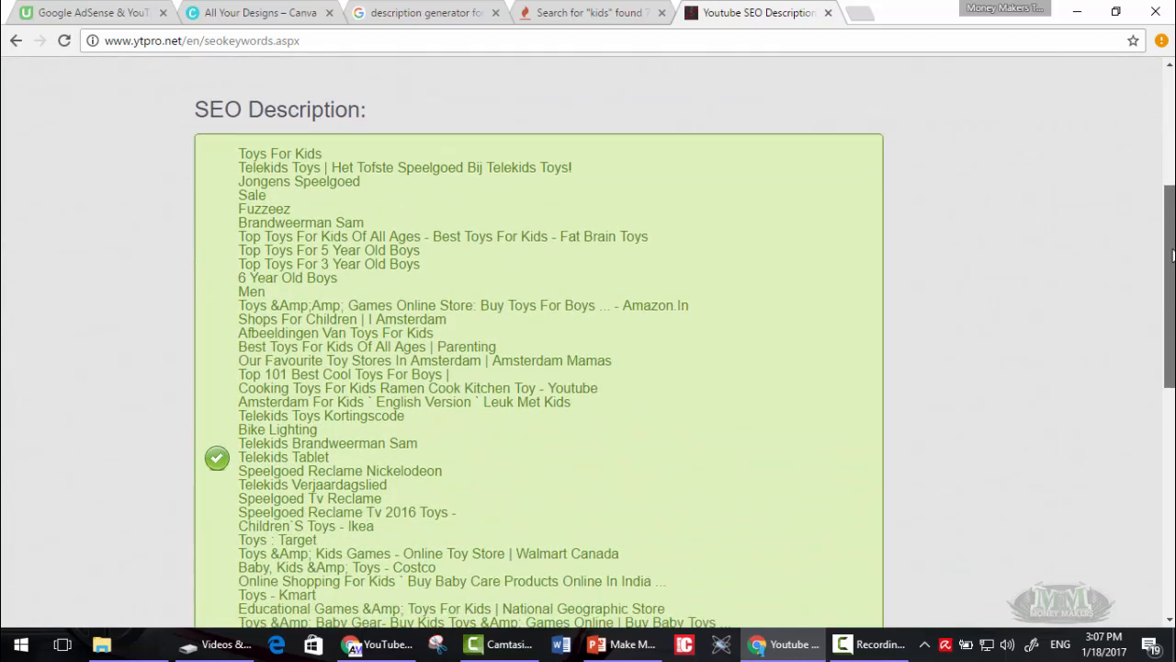
{"action": "scroll", "scroll_direction": "down", "scroll_amount": 3}
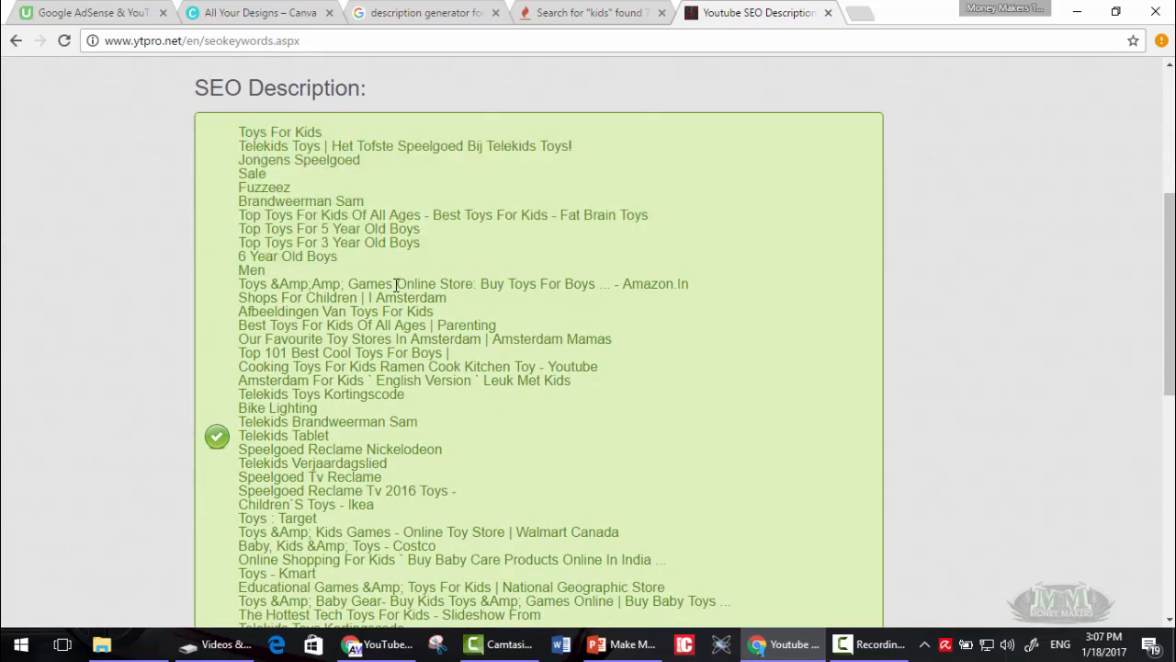
{"action": "left_click_drag", "start_coordinate": [237, 214], "coordinate": [522, 215]}
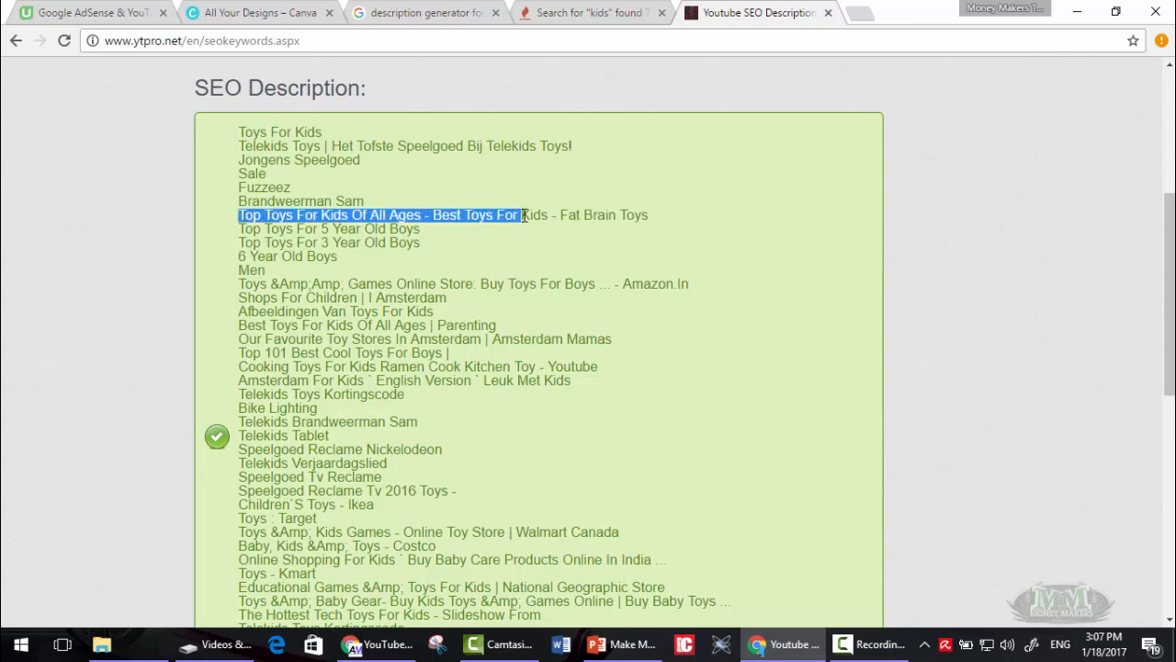
{"action": "scroll", "scroll_direction": "down", "scroll_amount": 3}
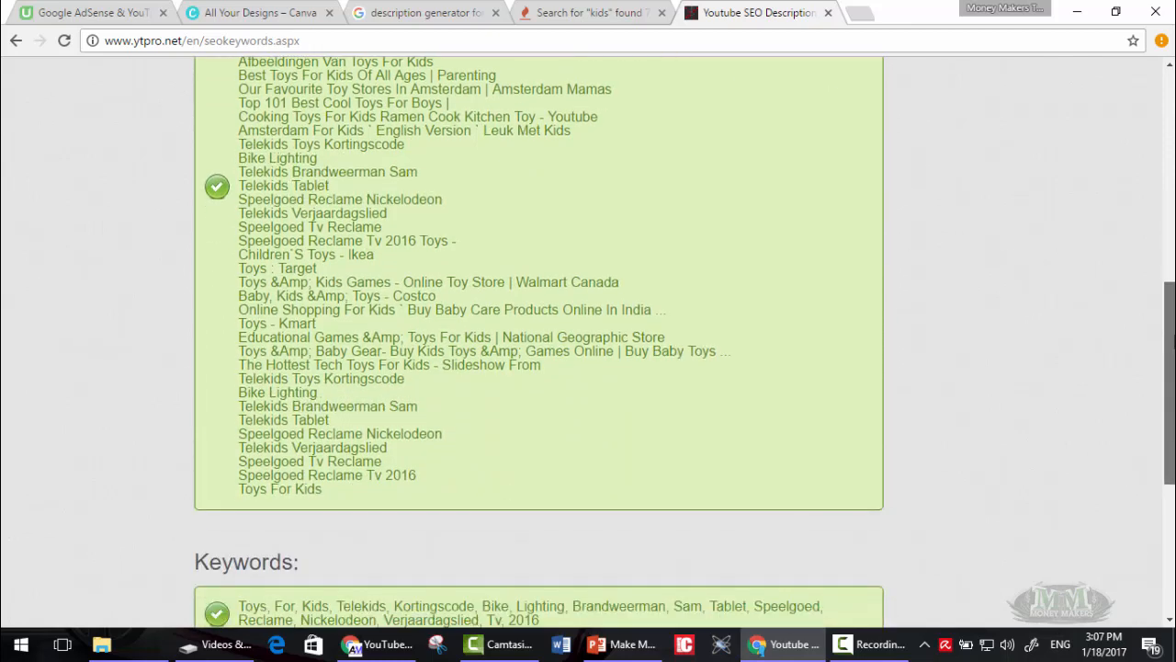
{"action": "scroll", "scroll_direction": "up", "scroll_amount": 3}
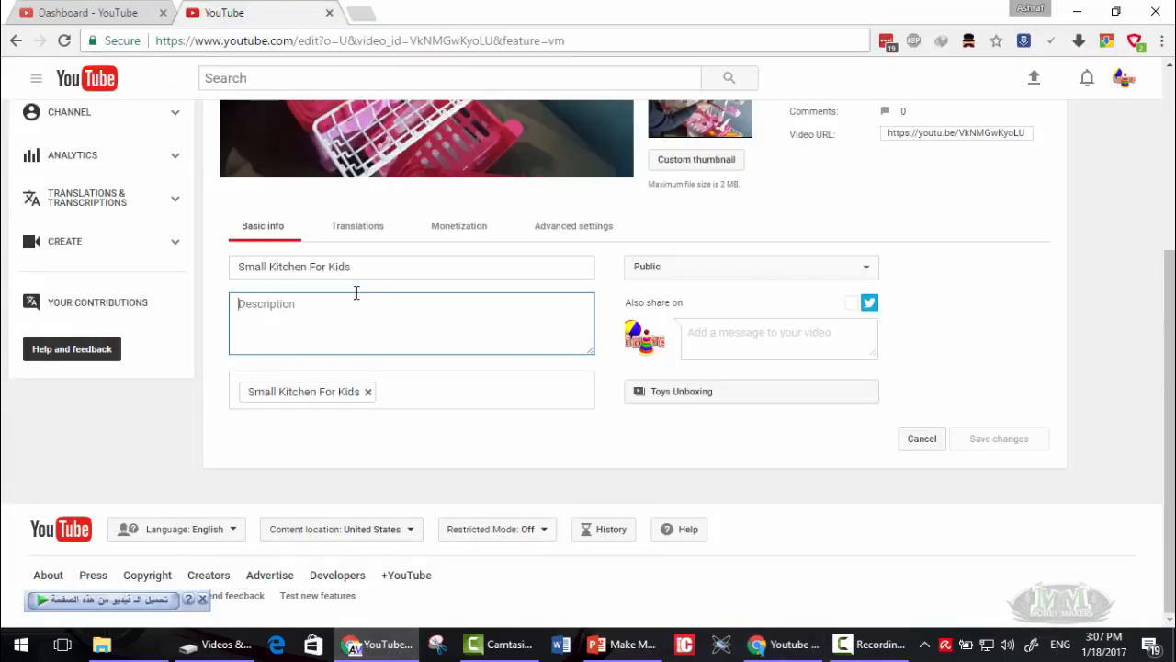
- Enter 'Top Toys For Kids Of All Ages - Best Toys For Kids - Fat Brain Toys' as the description
{"action": "type", "text": "Top Toys For Kids Of All Ages - Best Toys For Kids - Fat Brain Toys"}
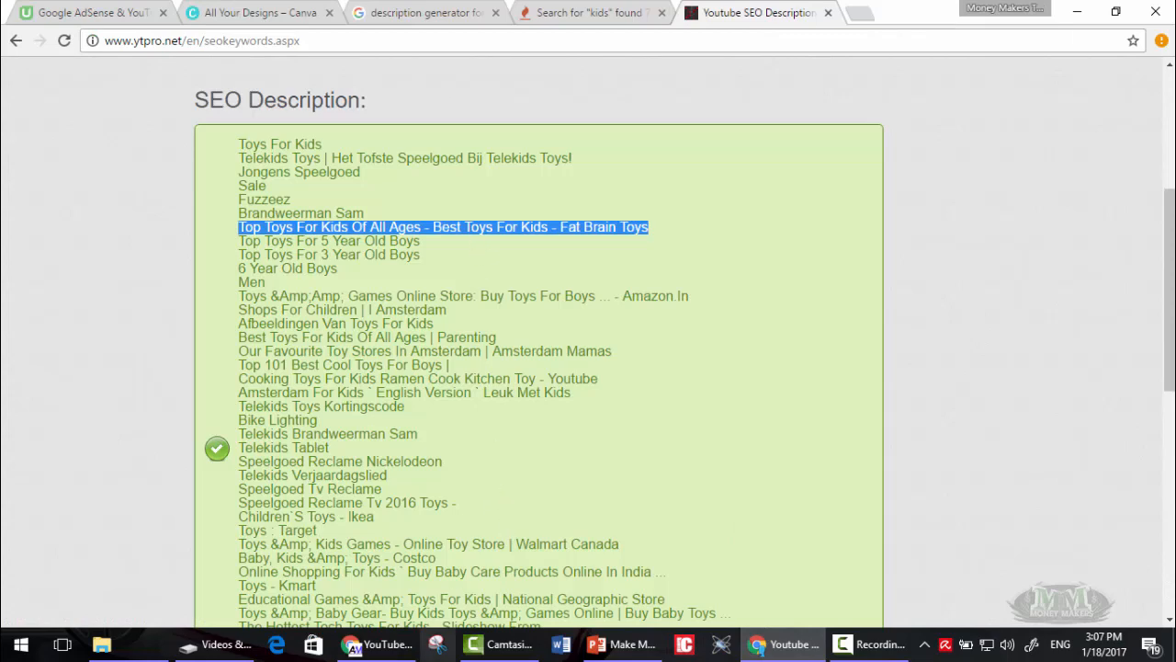
- Scroll ytpro's generated description down to just above the Keywords section
{"action": "scroll", "scroll_direction": "up", "scroll_amount": 3}
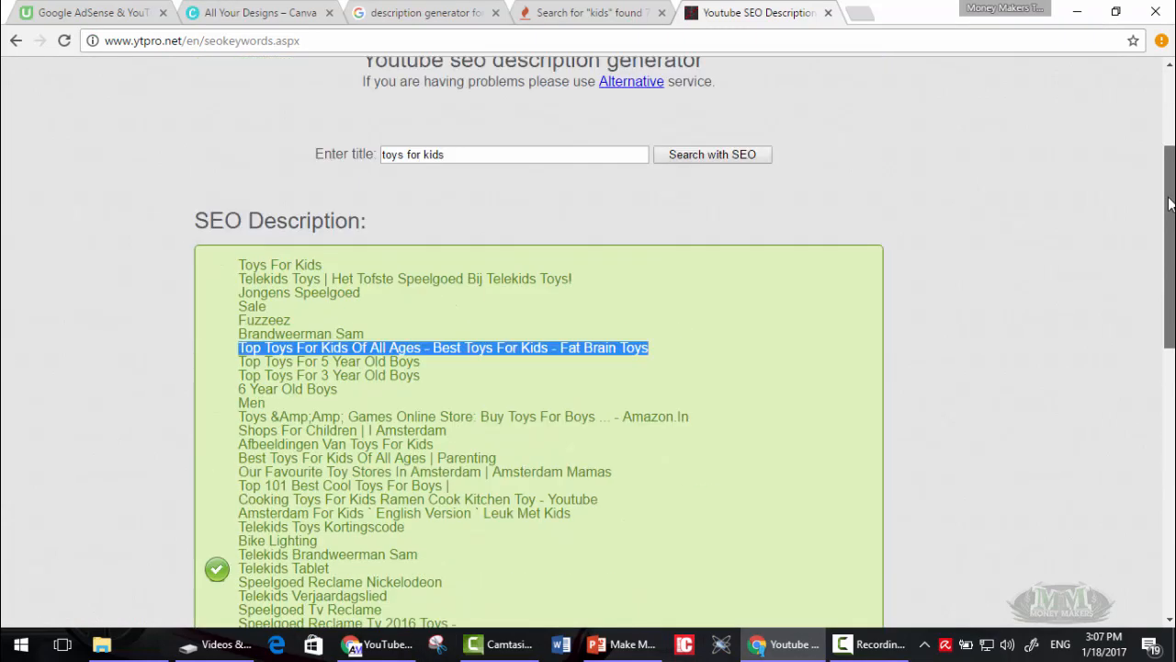
{"action": "scroll", "scroll_direction": "down", "scroll_amount": 3}
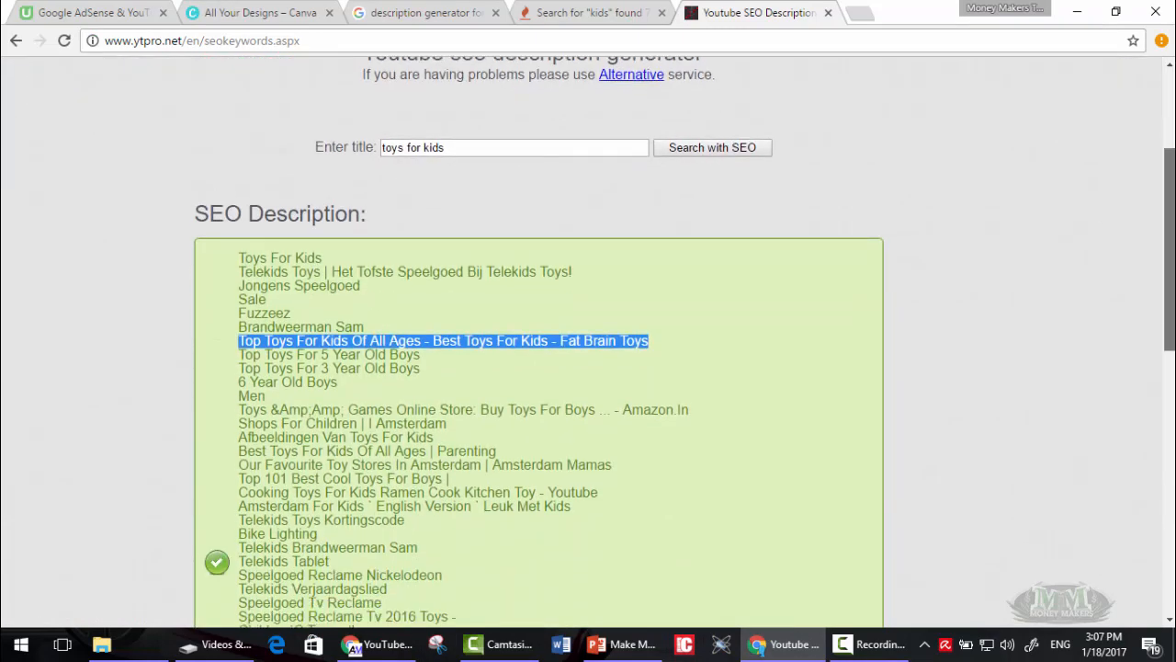
{"action": "scroll", "scroll_direction": "down", "scroll_amount": 3}
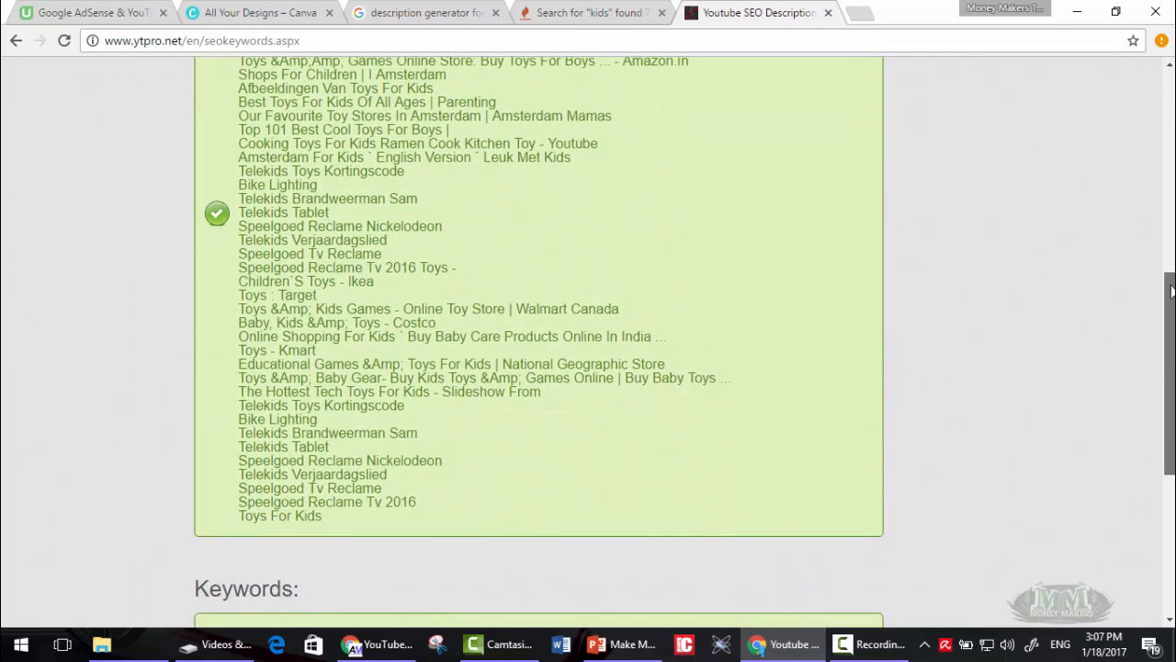